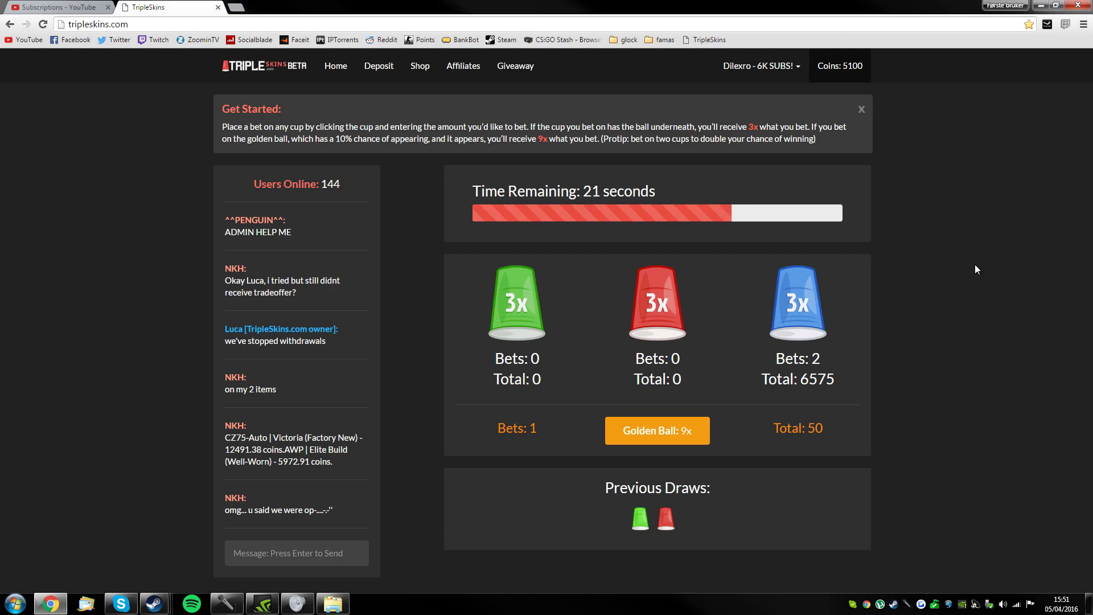
- View the Affiliates page with its redeem-code field, then head back to the betting home page
left_click(516, 300)
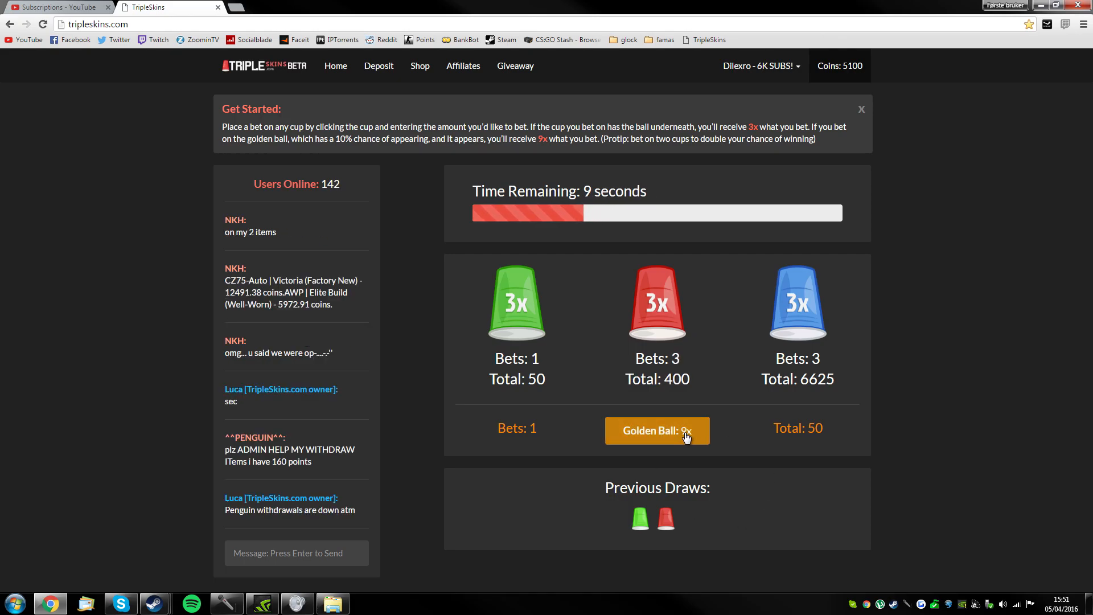
mouse_move(578, 314)
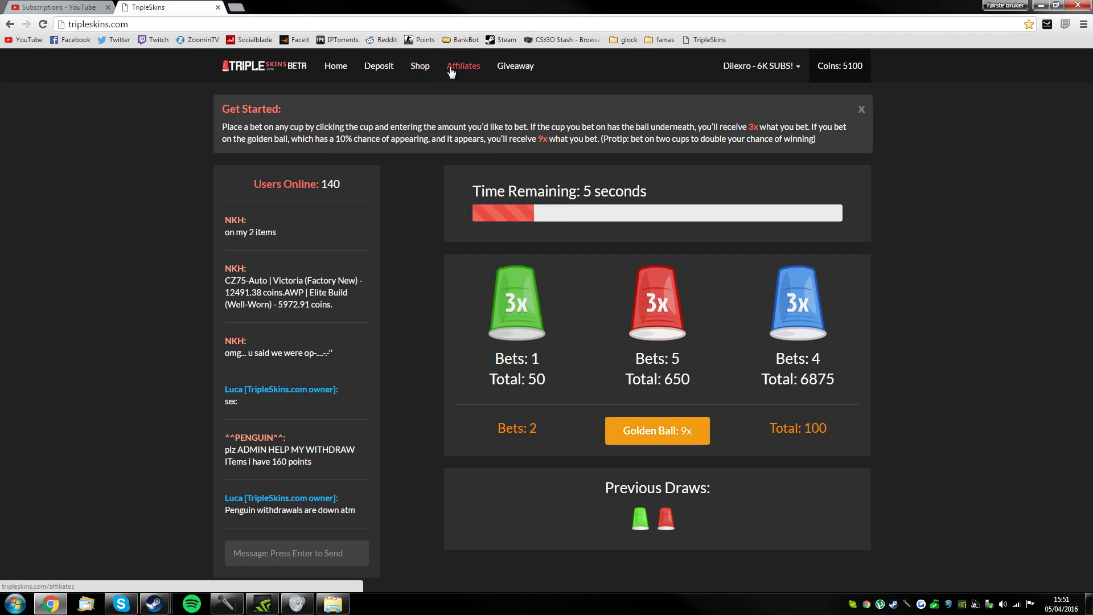
left_click(463, 66)
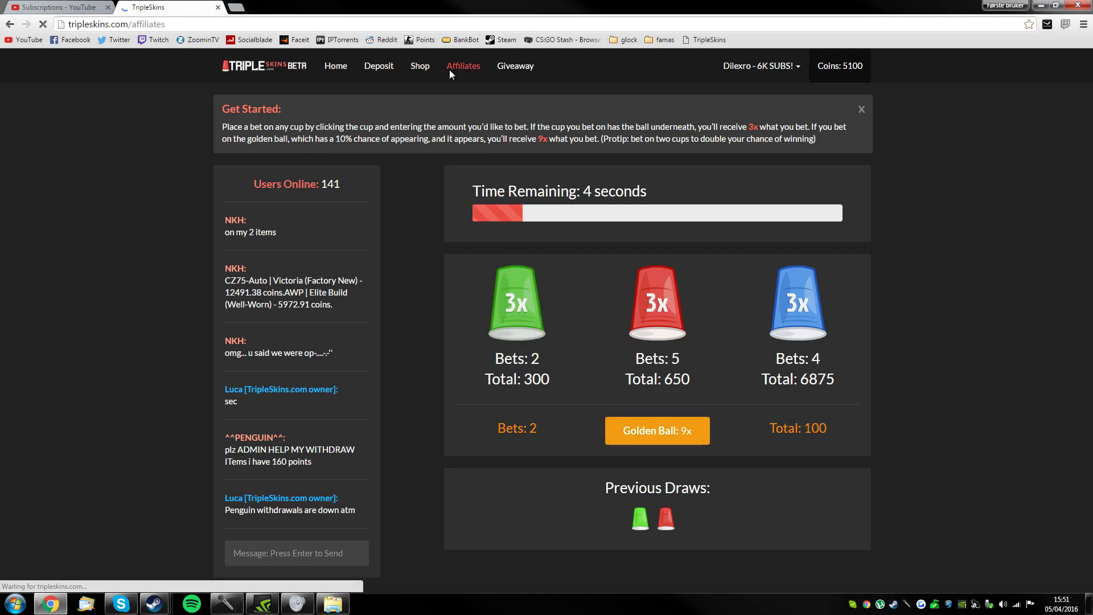
left_click(464, 66)
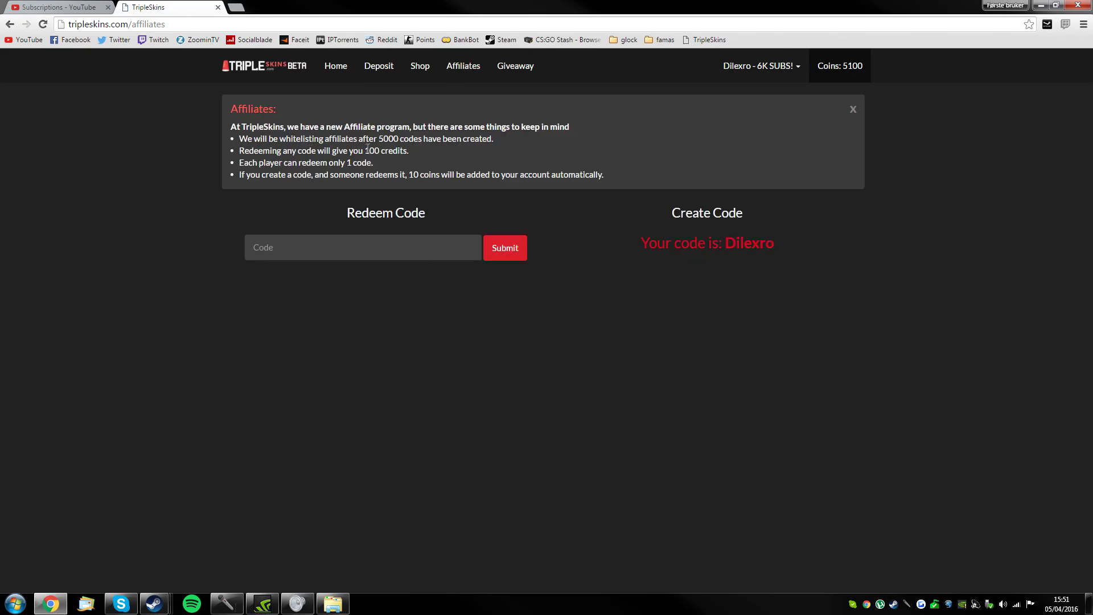
mouse_move(335, 240)
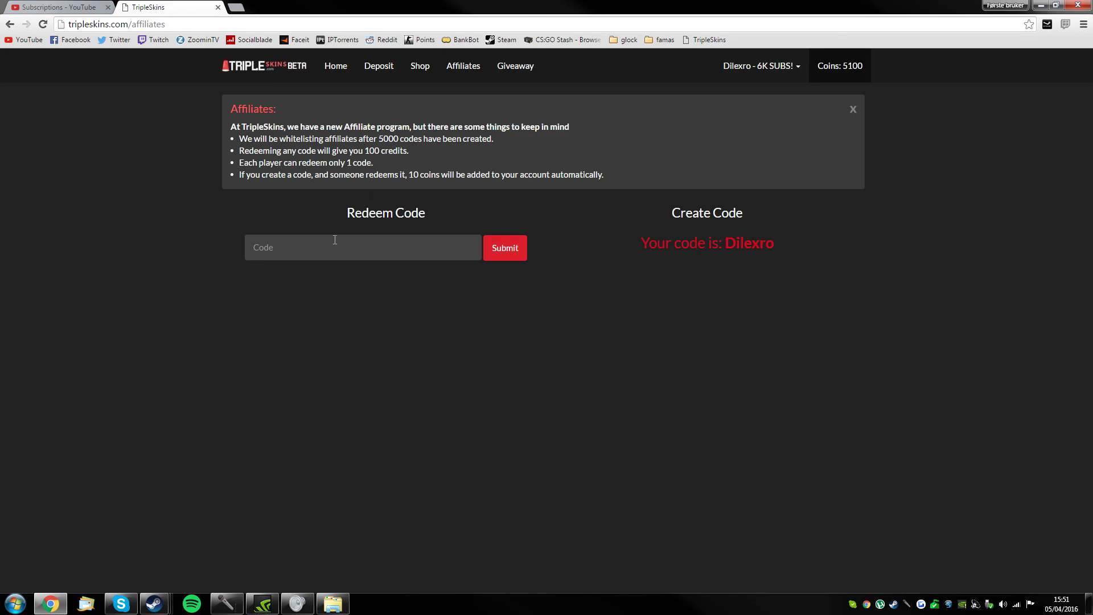
mouse_move(709, 240)
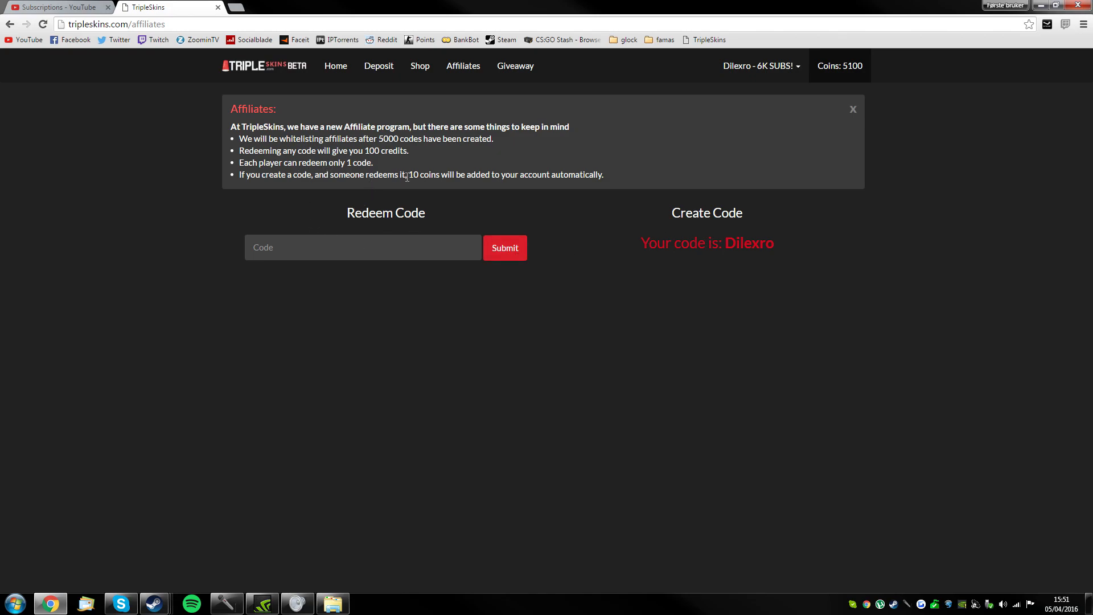
left_click(263, 66)
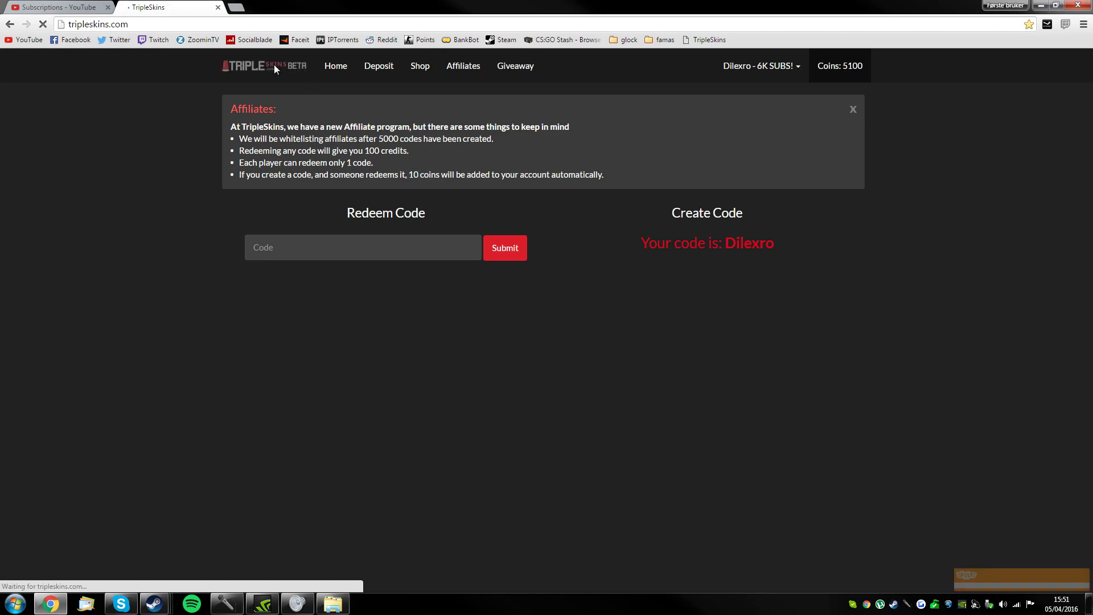
- Open the Gleam Butterfly Knife giveaway page showing 80 entries
left_click(514, 66)
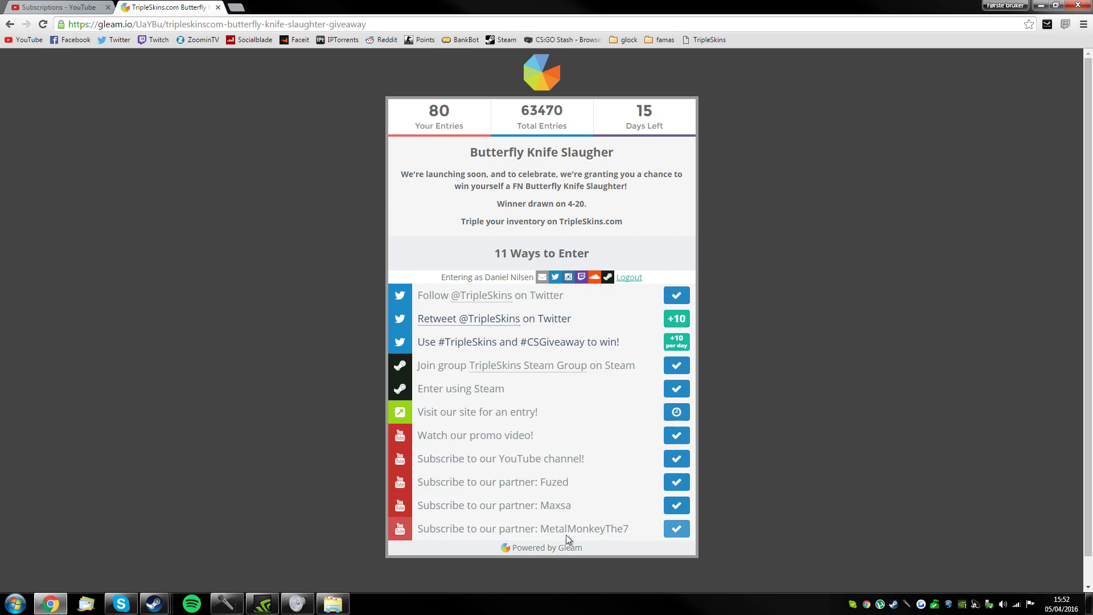
mouse_move(254, 284)
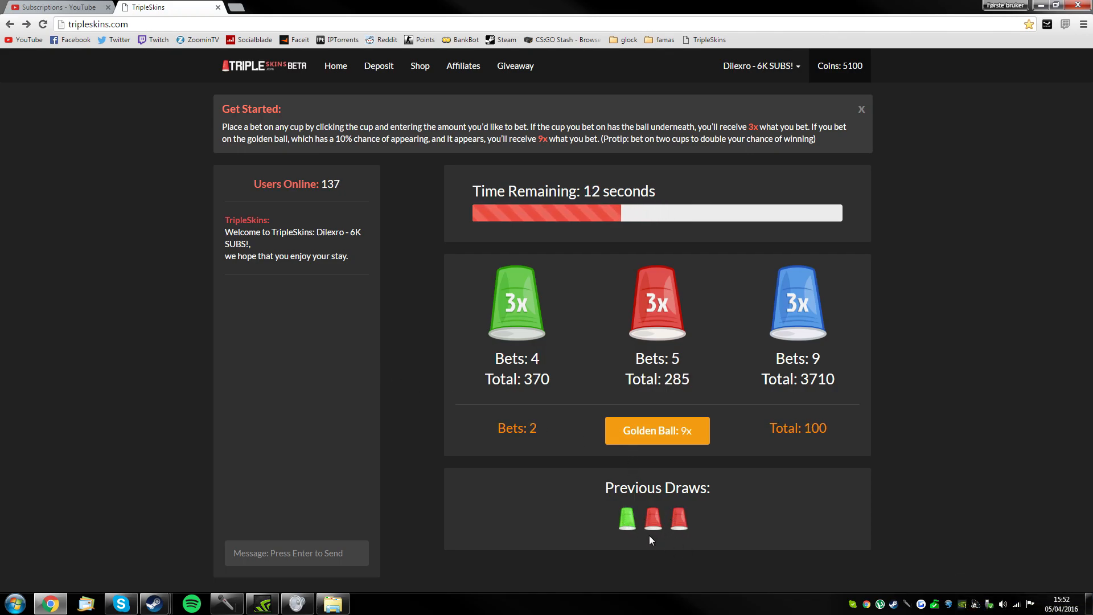
mouse_move(723, 434)
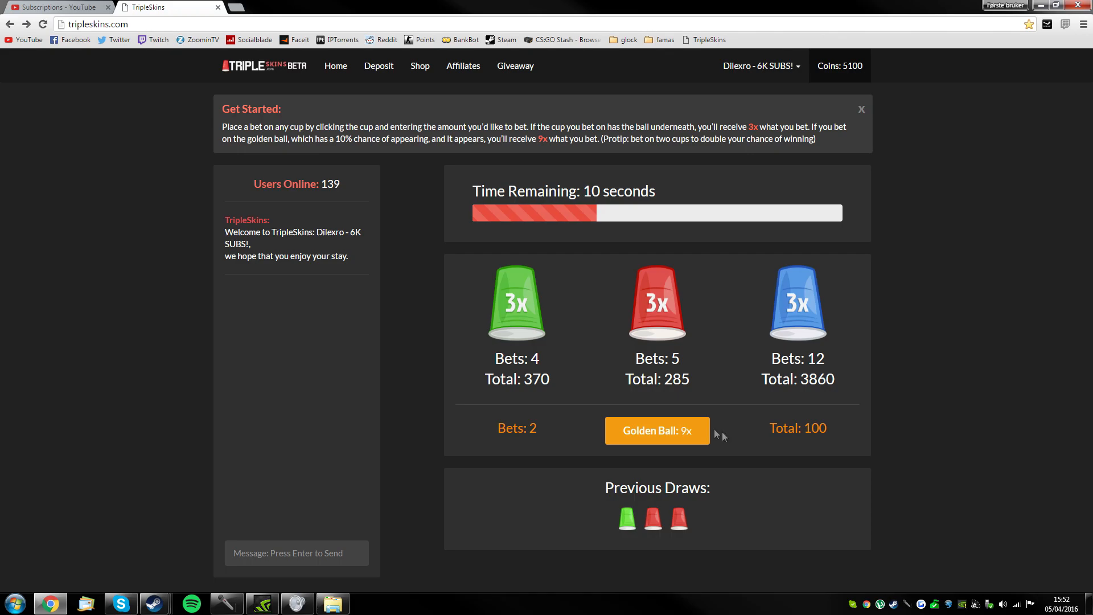
- Place a 250-coin bet on a cup in the current round
left_click(516, 303)
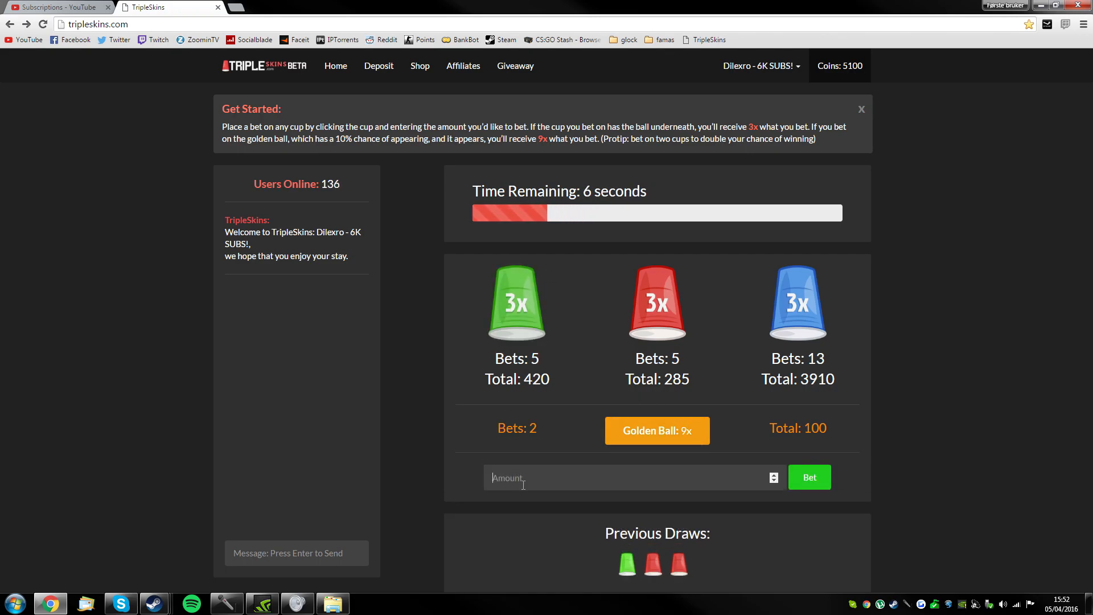
type("250")
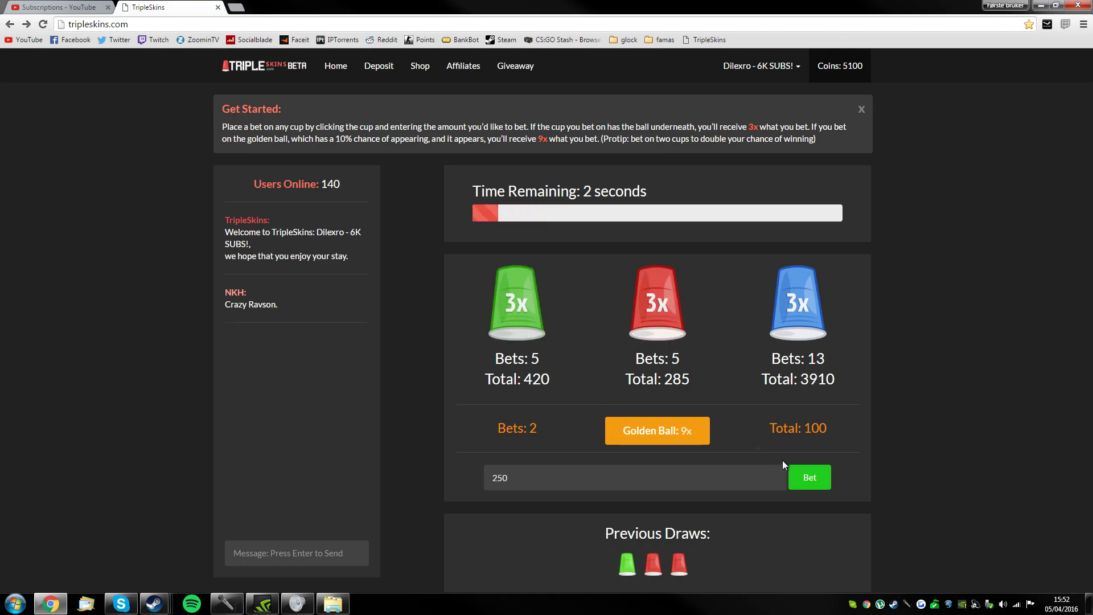
mouse_move(677, 342)
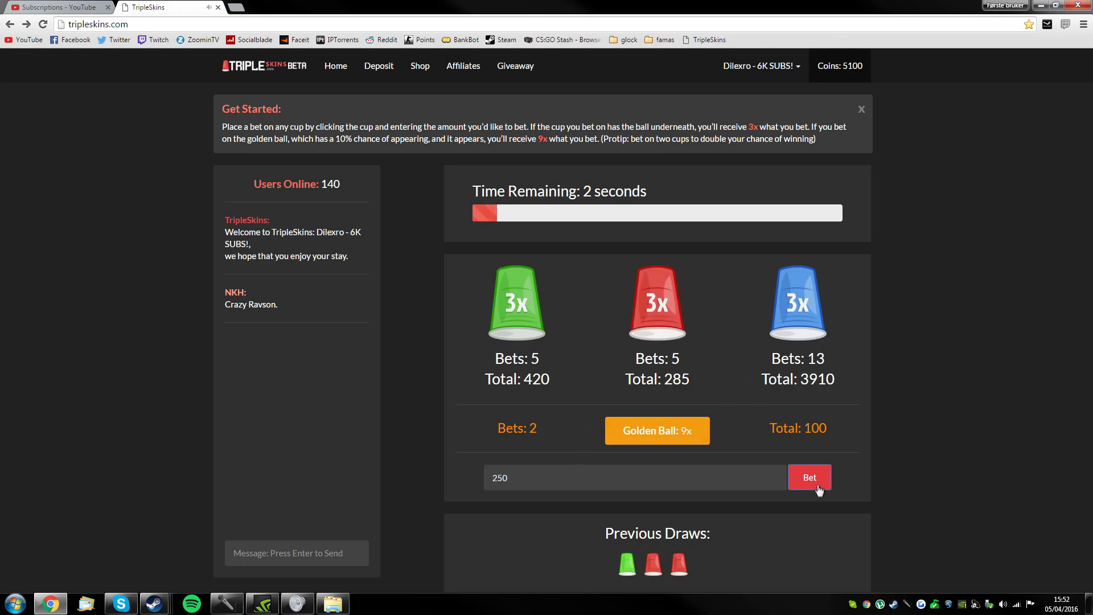
left_click(808, 477)
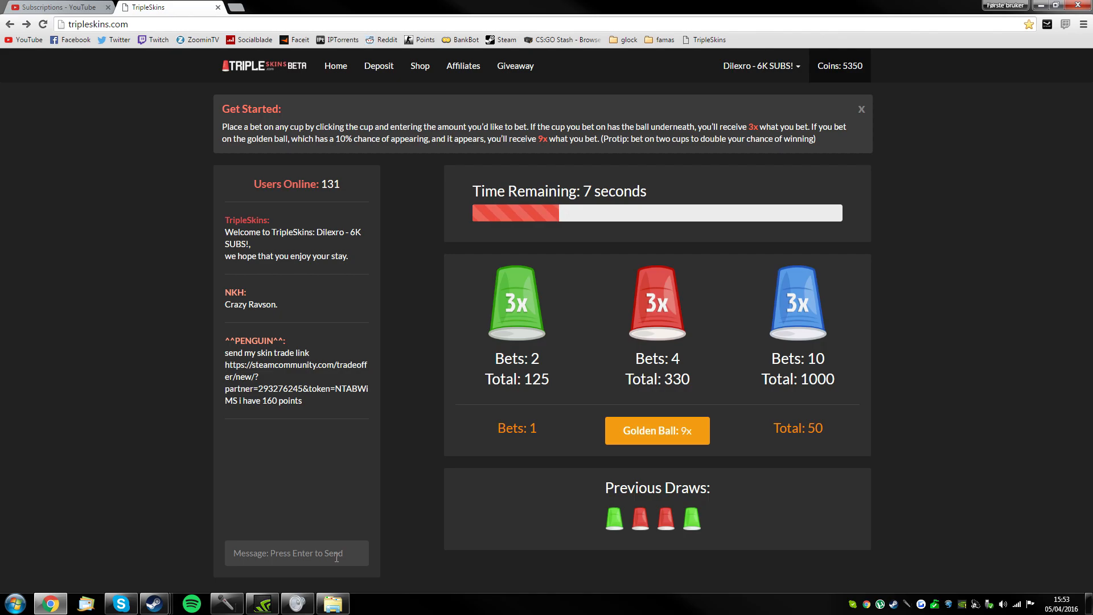
- Stake 250 coins on the Golden Ball 9x option
left_click(516, 300)
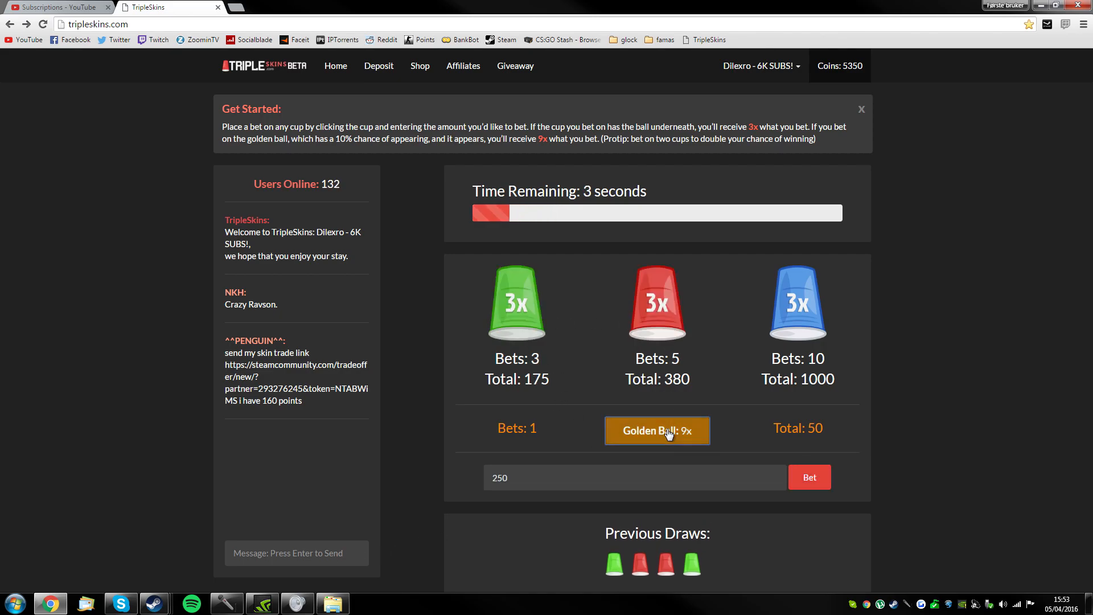
left_click(808, 476)
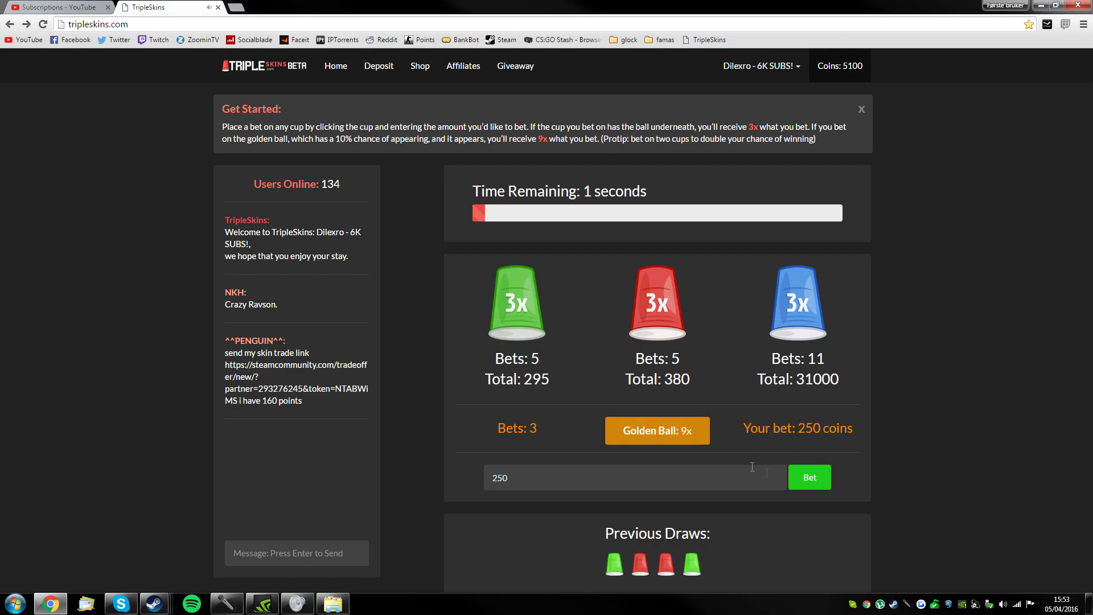
left_click(809, 477)
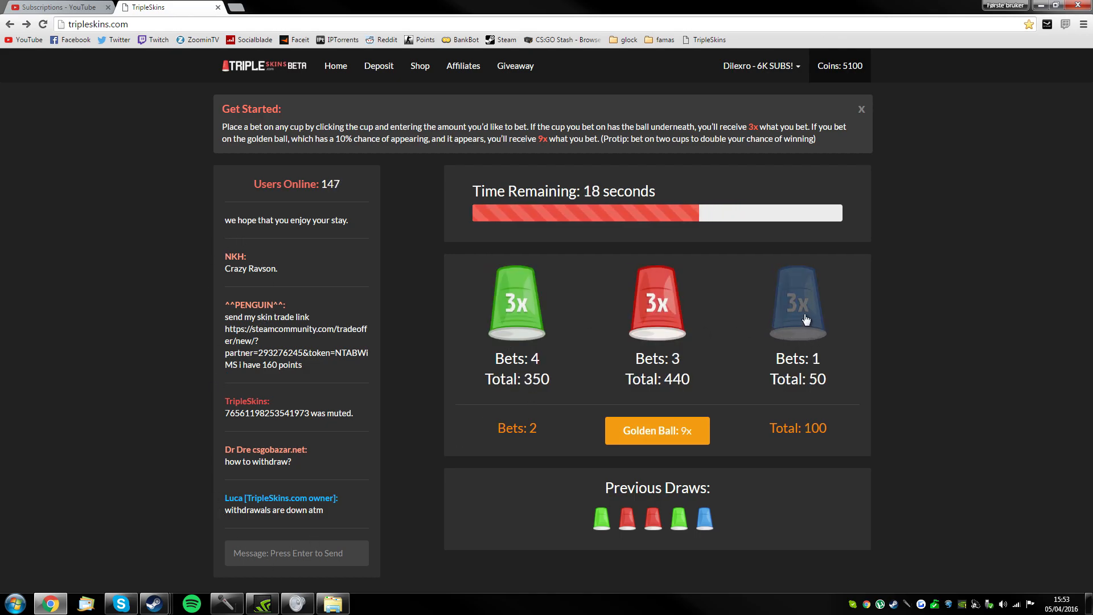
mouse_move(729, 375)
type("250")
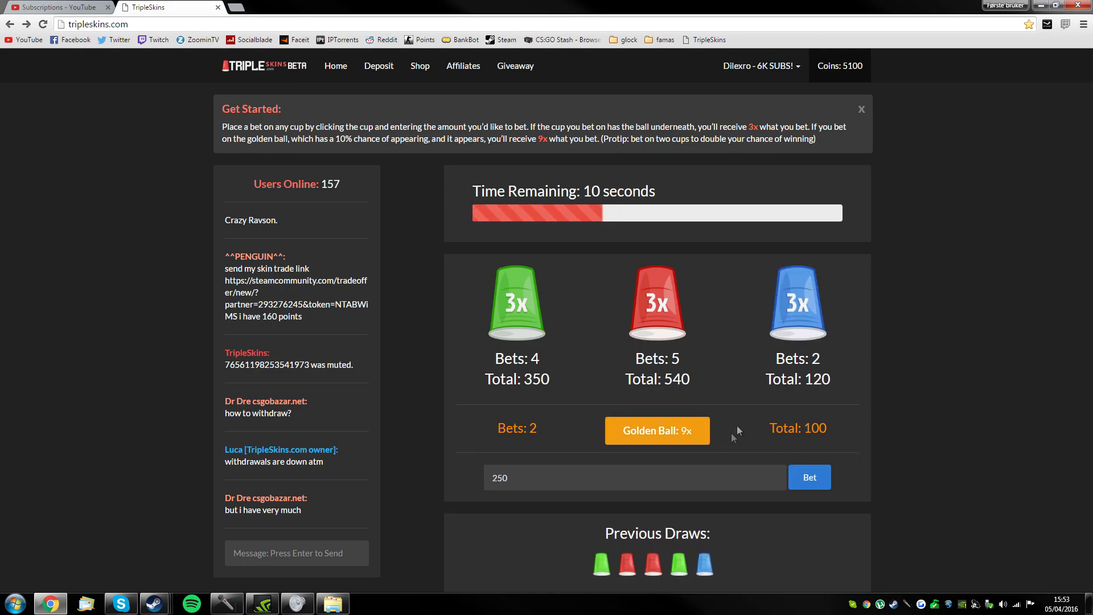
- Bet 250 coins on the blue cup and win the draw, reaching 5350 coins
left_click(808, 477)
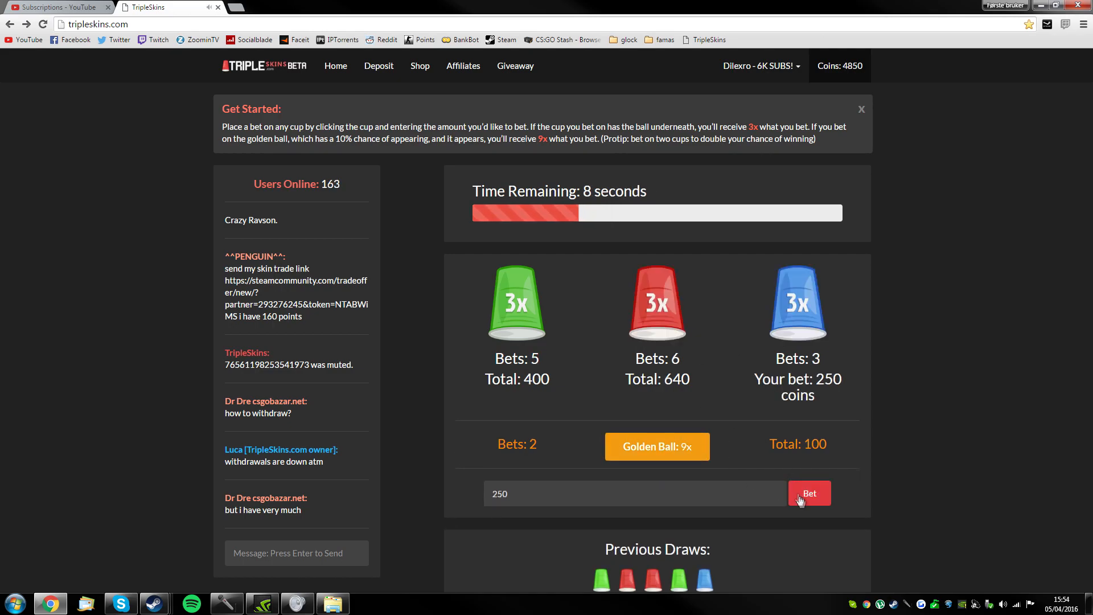
left_click(808, 493)
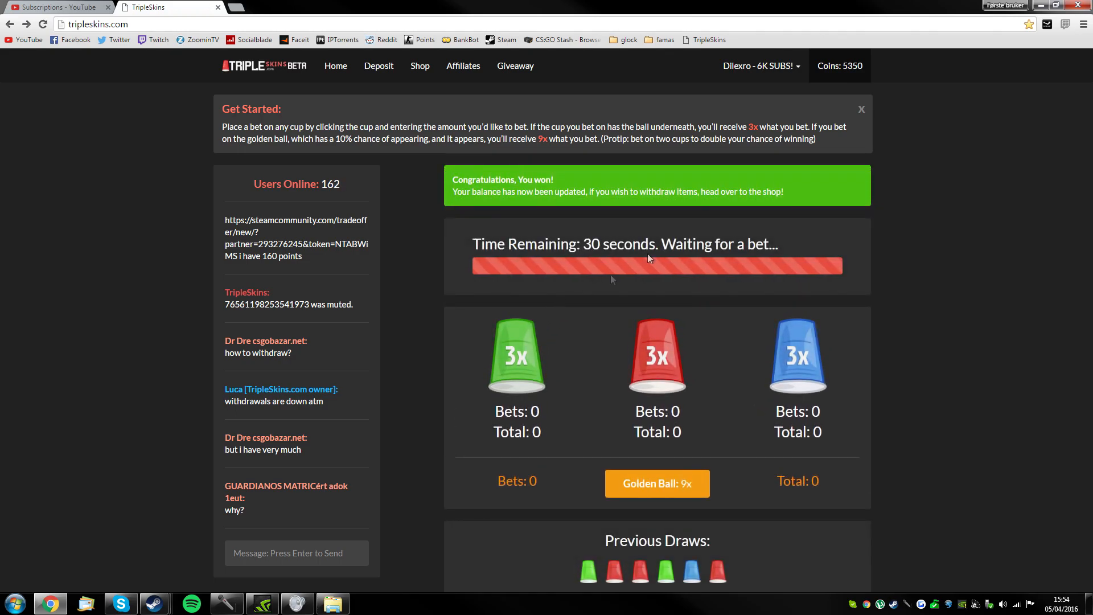
mouse_move(588, 387)
type("250")
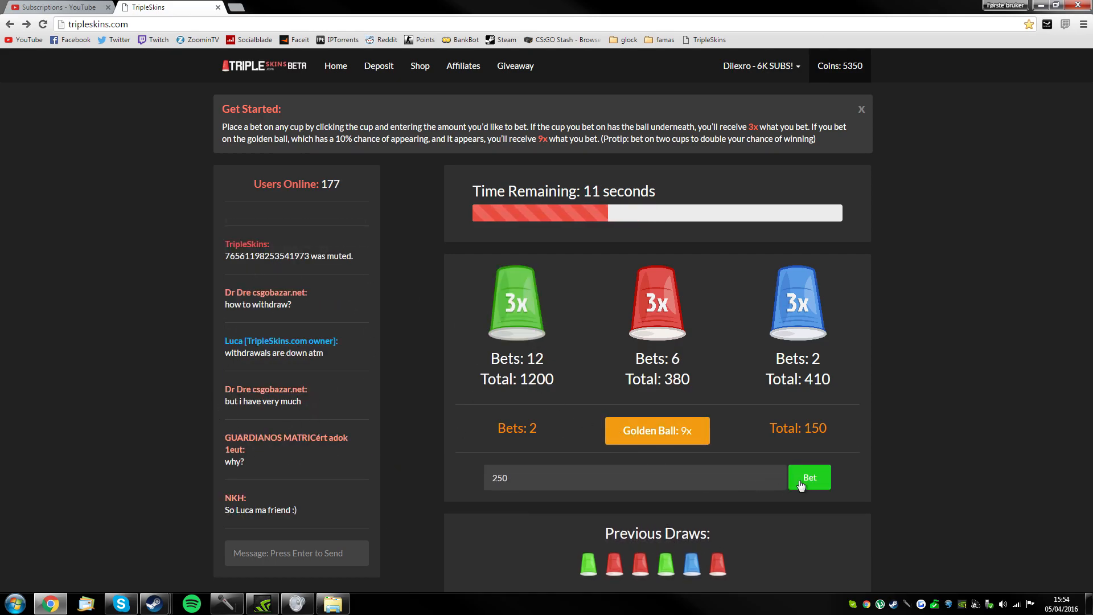
- Bet 250 coins on the green cup, winning to 5600, and enter 500 for the next round
left_click(808, 477)
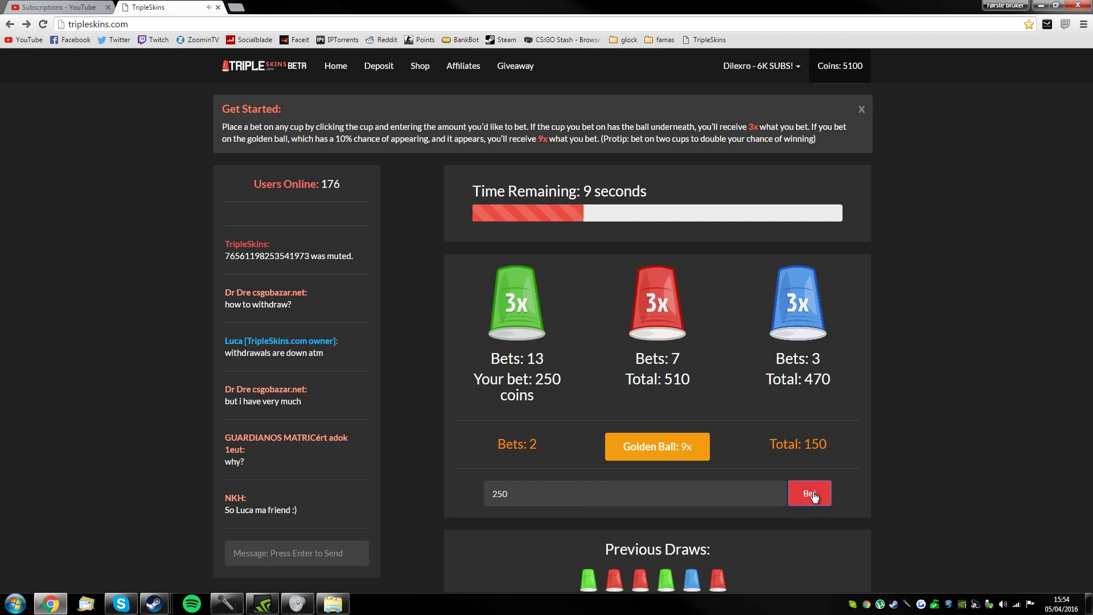
left_click(809, 493)
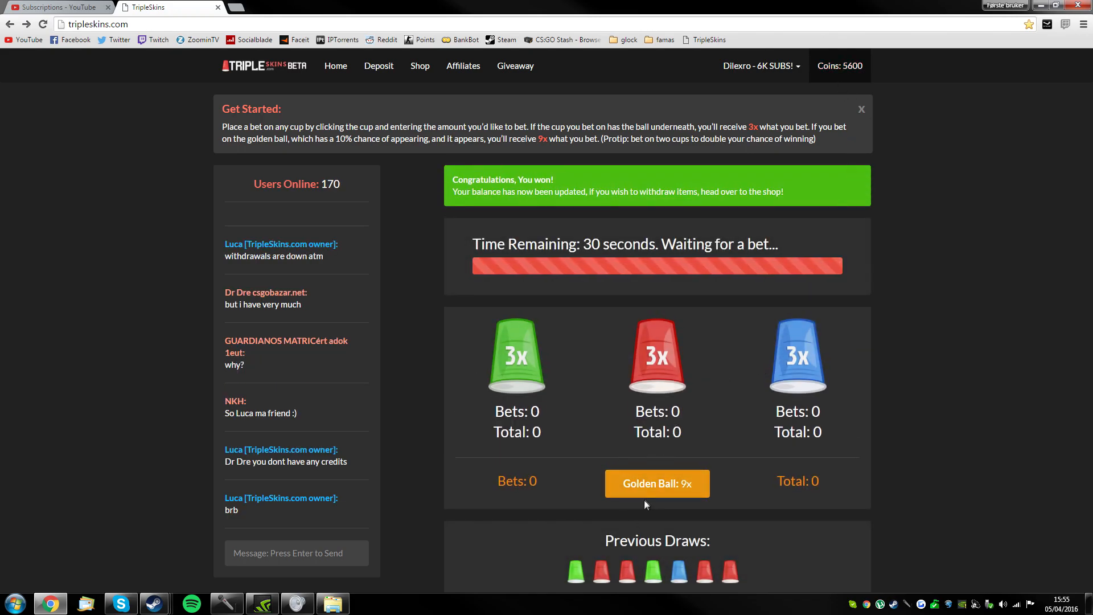
left_click(517, 354)
type("500")
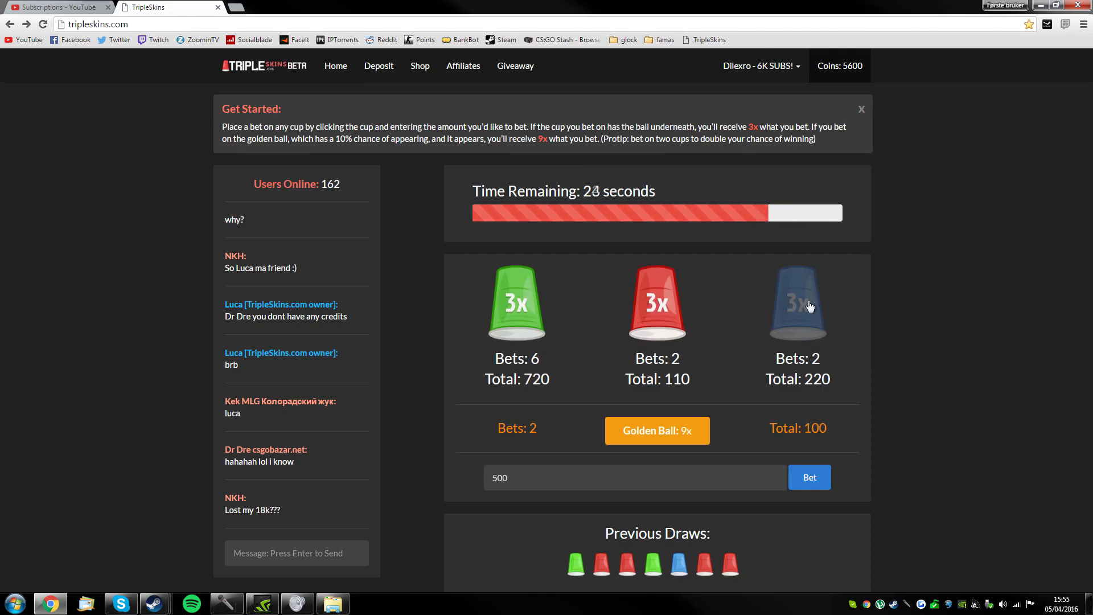
- Pick the blue cup and reveal the bet amount field for the new round
left_click(808, 477)
type("100")
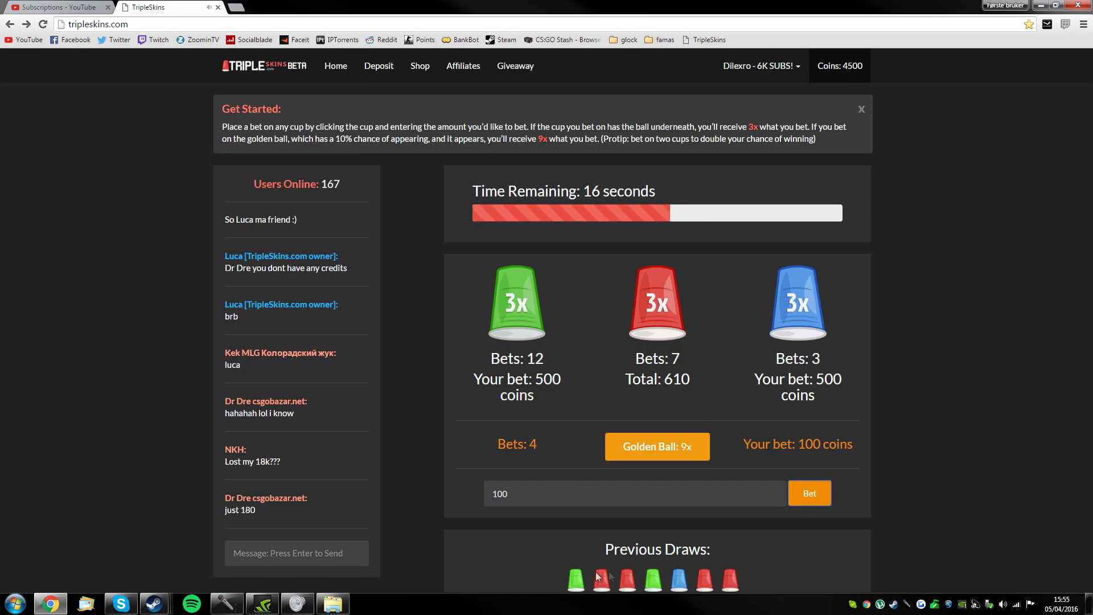
mouse_move(508, 577)
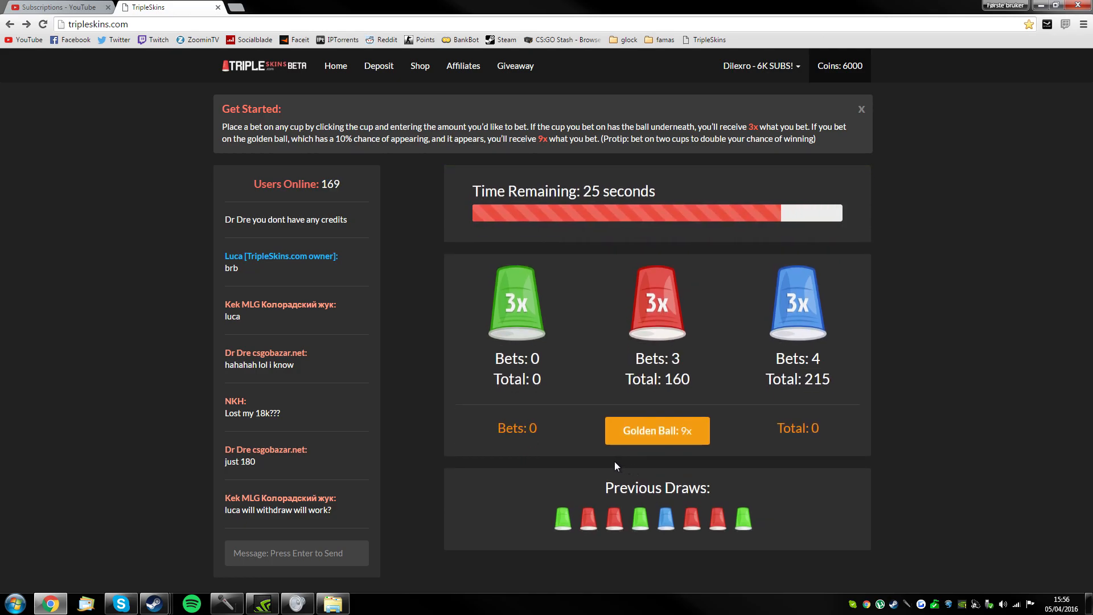
mouse_move(515, 302)
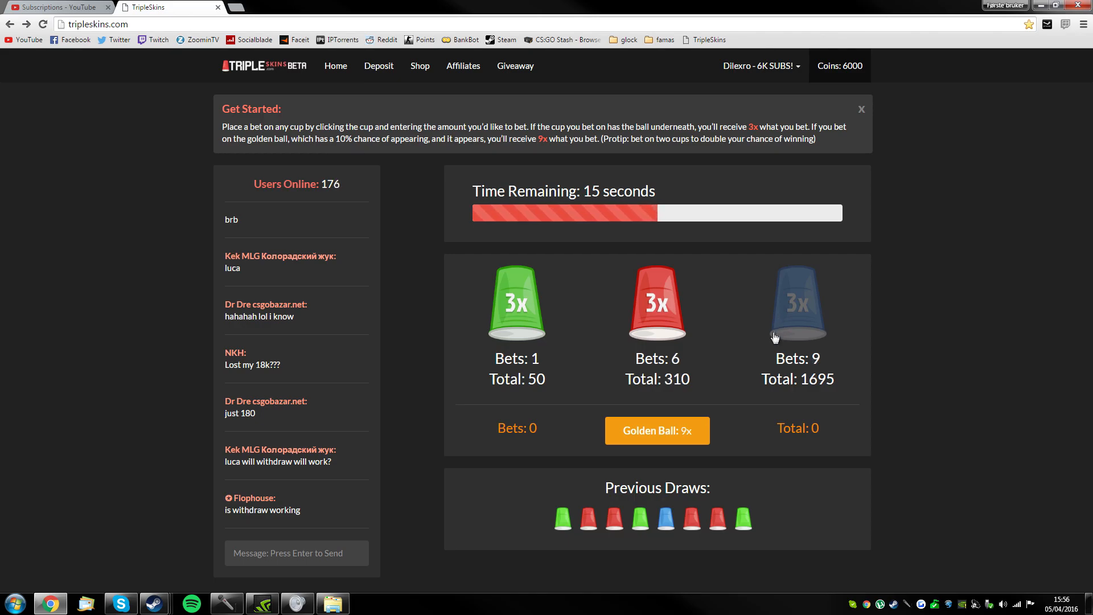
left_click(797, 303)
type("100")
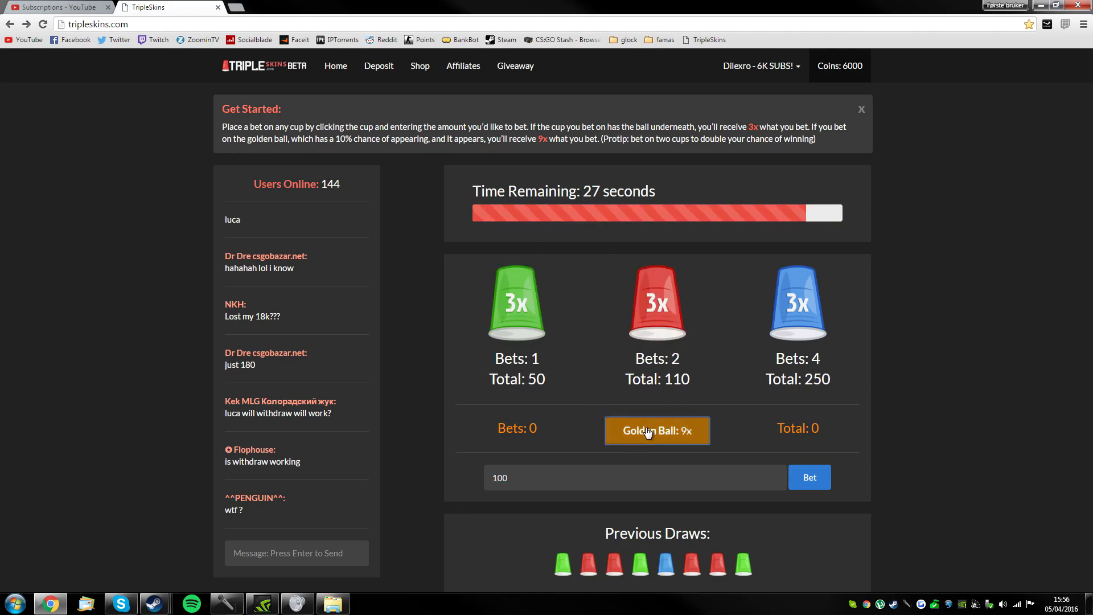
- Bet 100 coins on the golden ball and 750 on the green cup, winning to 6650
left_click(808, 477)
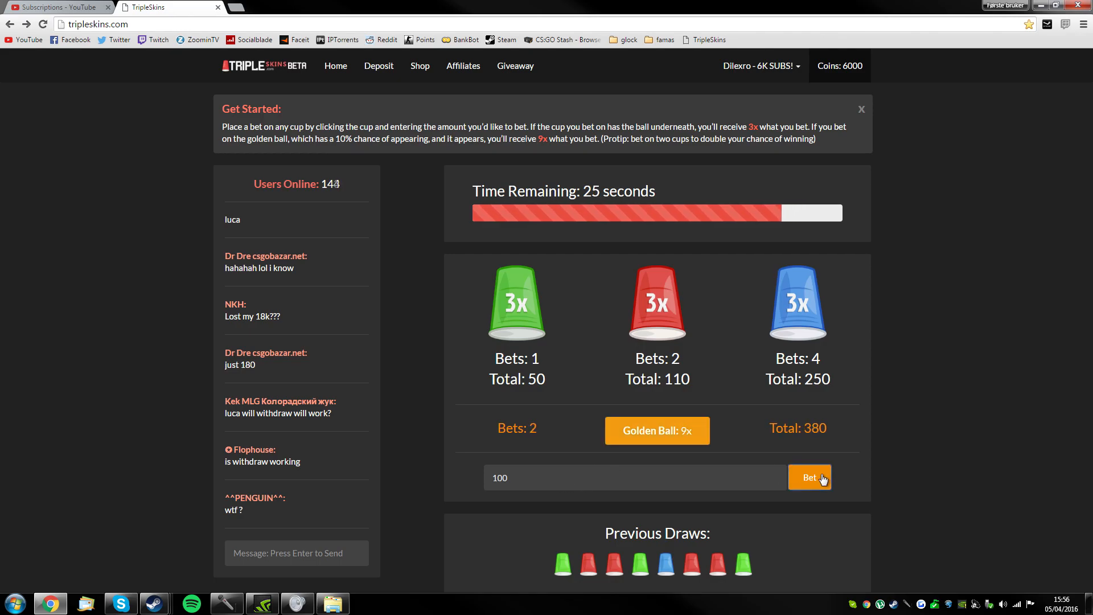
left_click(810, 477)
type("750")
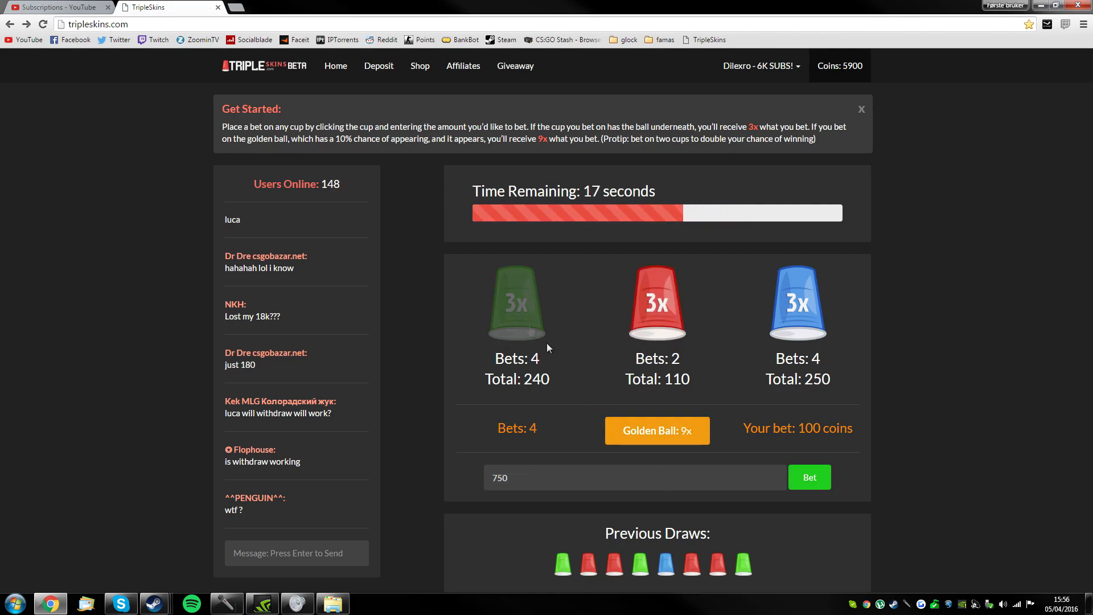
left_click(809, 477)
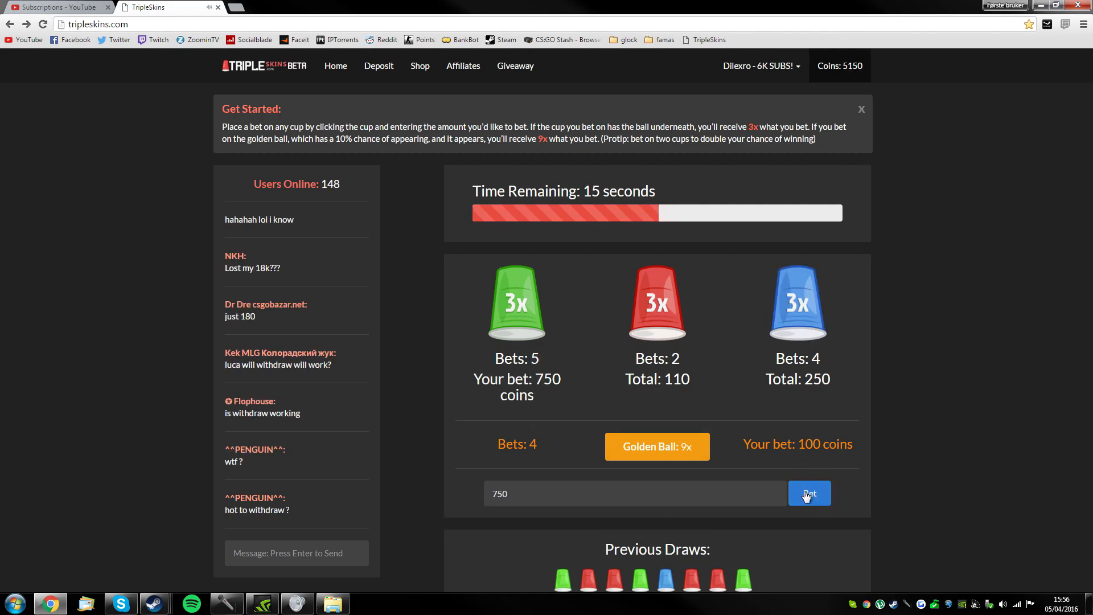
left_click(808, 493)
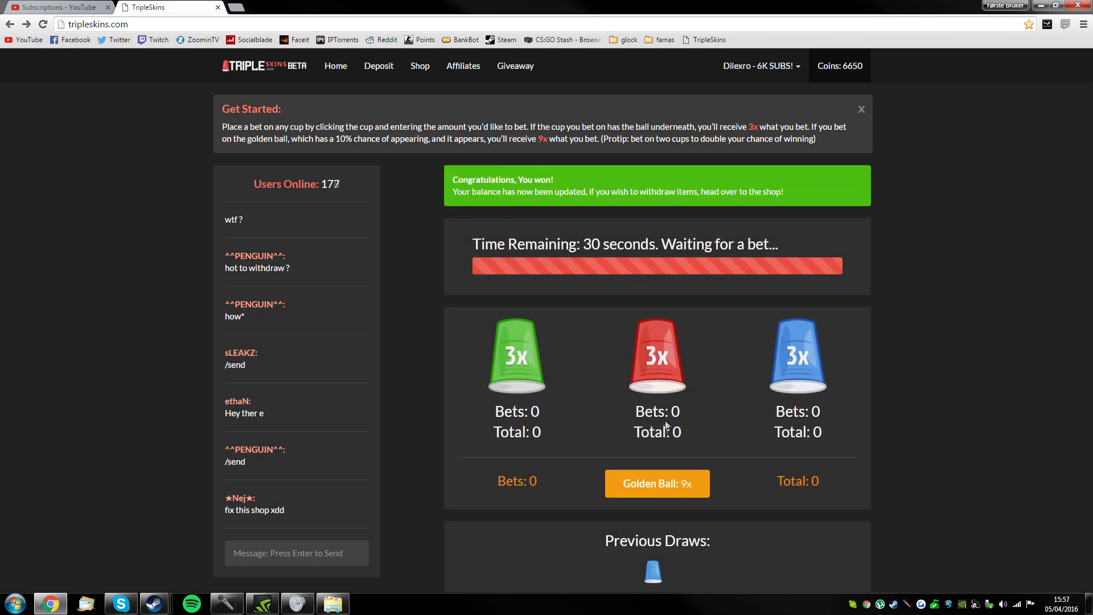
scroll("up", 3)
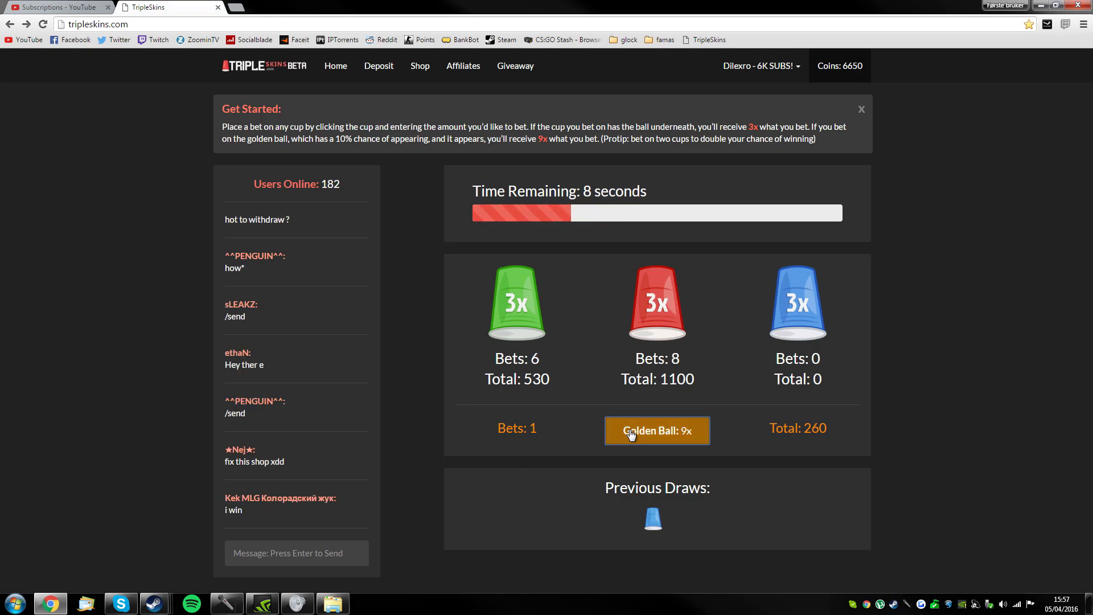
- Place 750-coin bets on the green and red cups, ending at 7200 coins
left_click(655, 431)
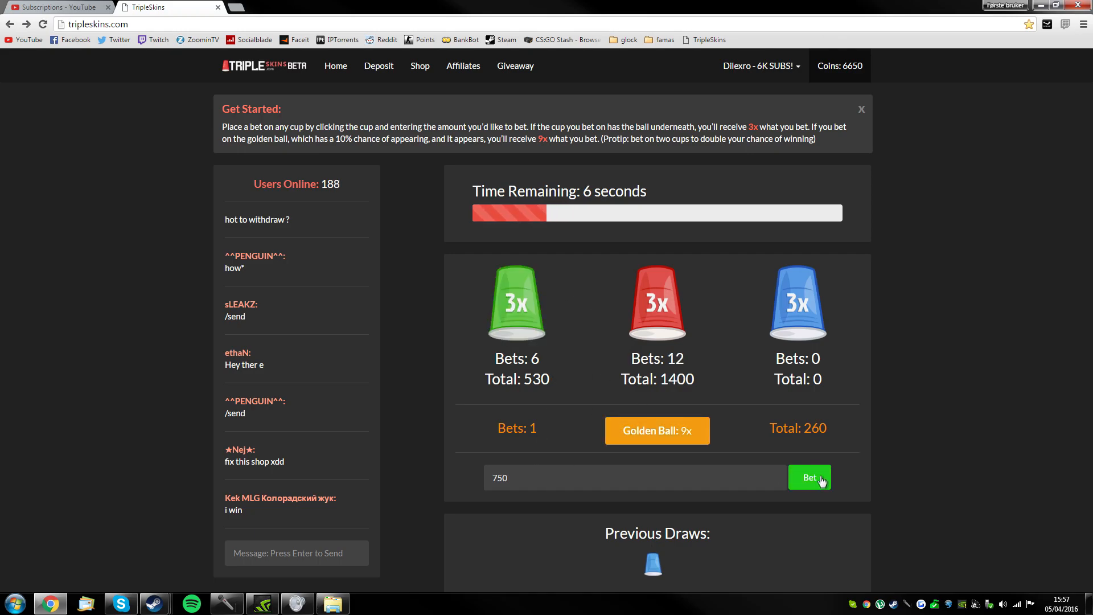
left_click(808, 477)
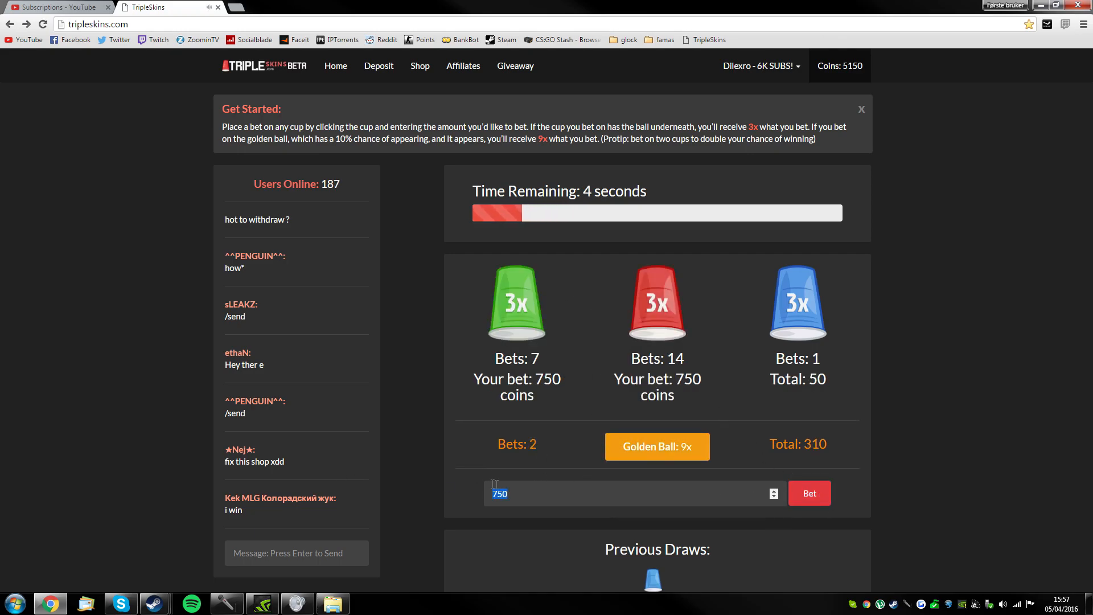
left_click(810, 492)
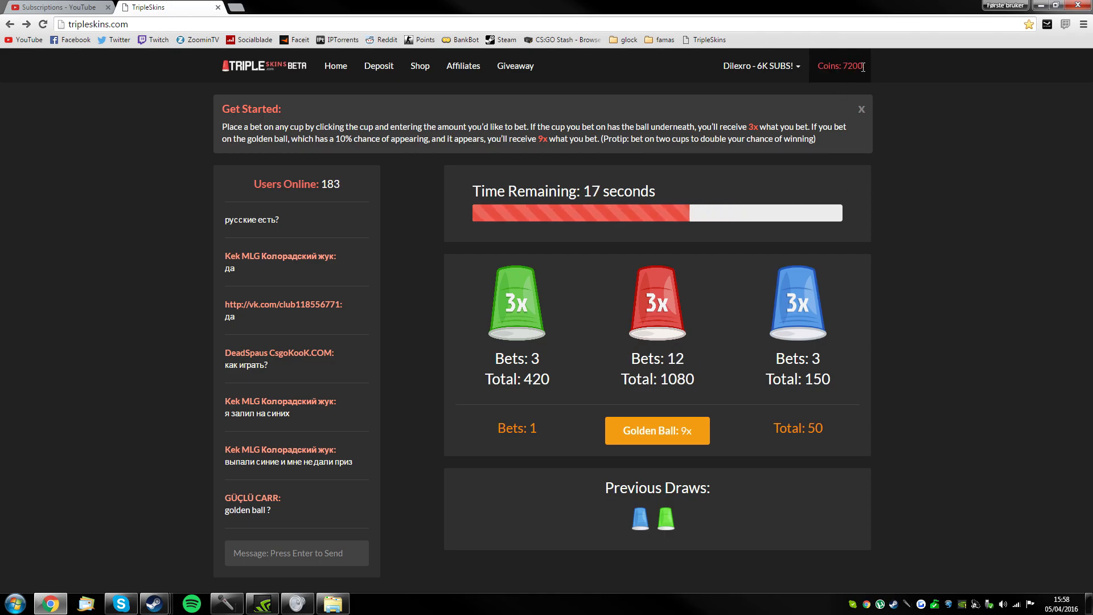
- Place 1000-coin bets on the green and red cups for the new round
left_click(656, 430)
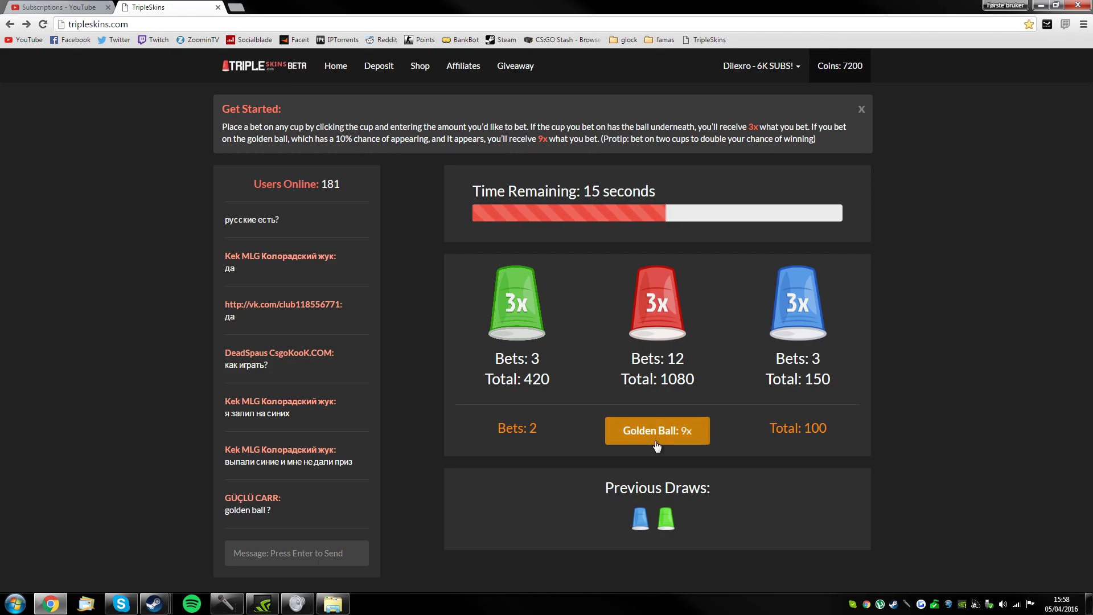
left_click(656, 430)
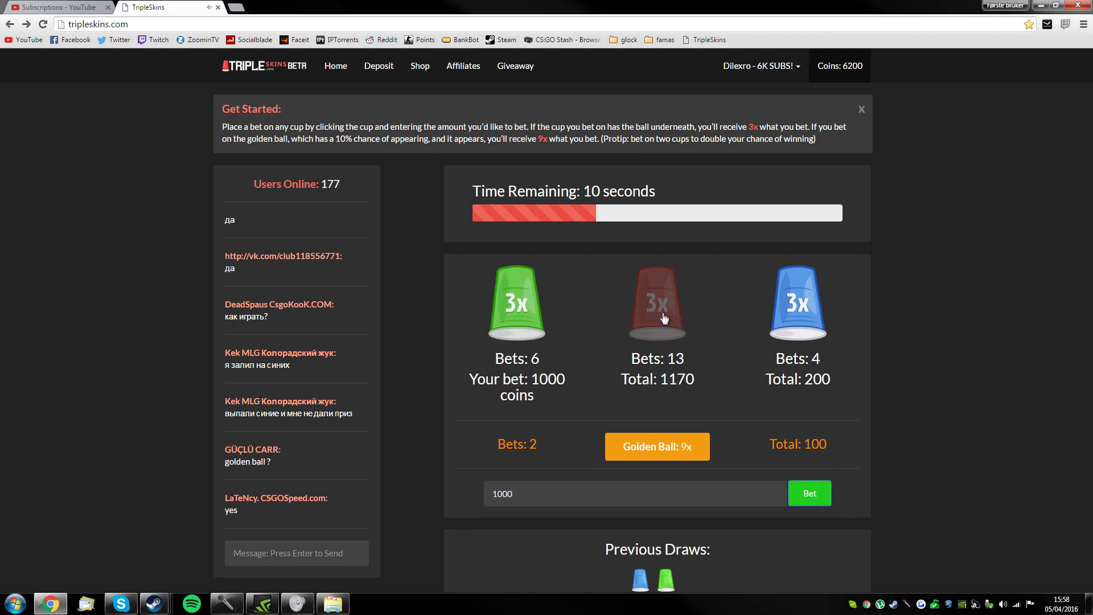
left_click(657, 303)
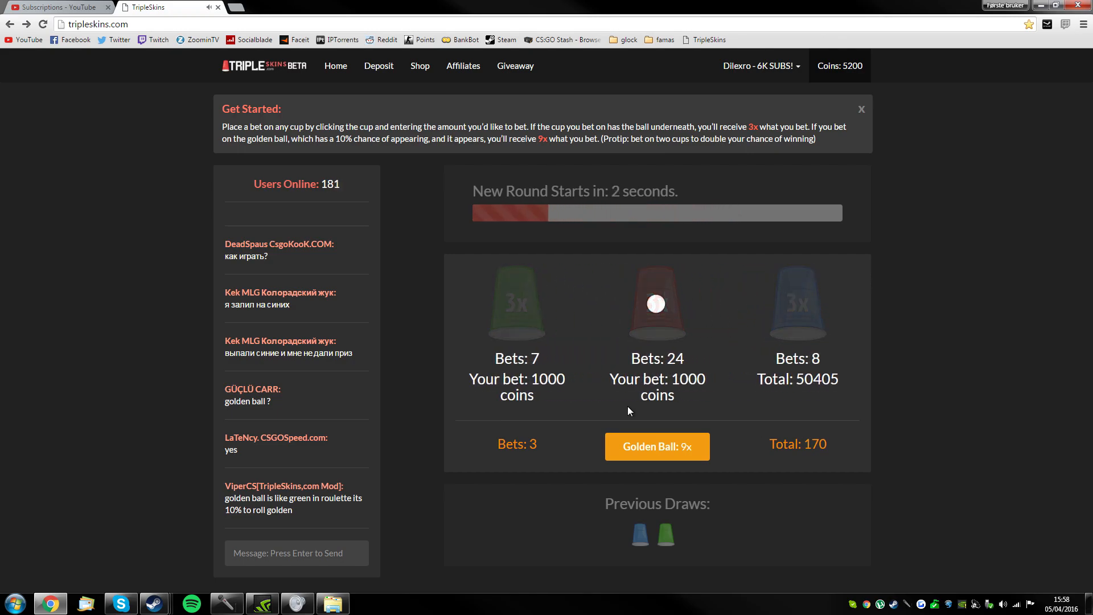
mouse_move(923, 121)
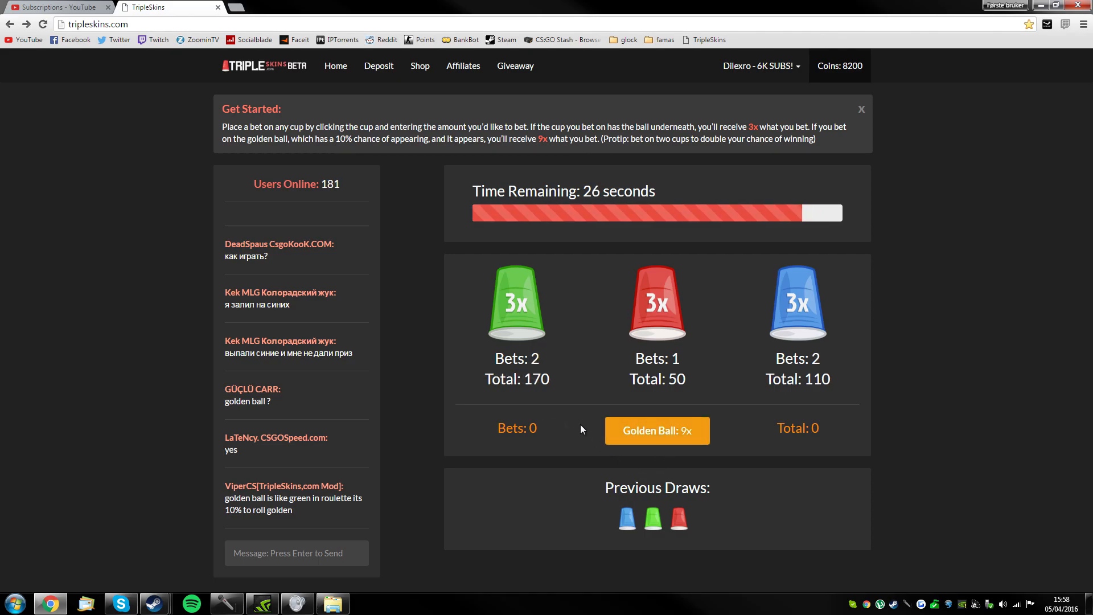
- Bet 2000 coins on a cup and win, raising the balance to 10200 coins
left_click(655, 430)
type("2000")
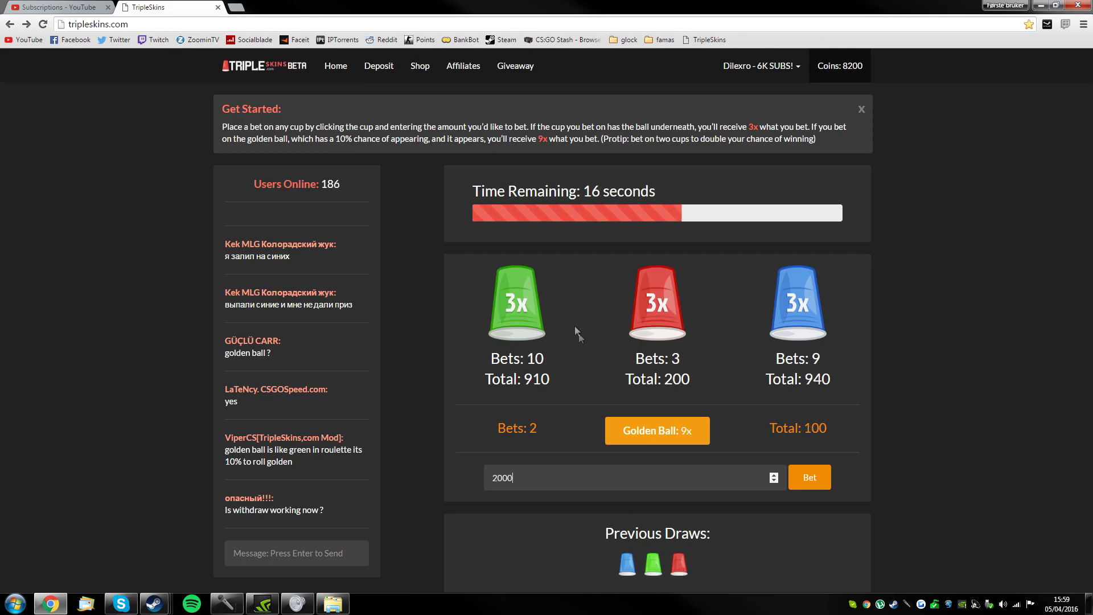
left_click(808, 477)
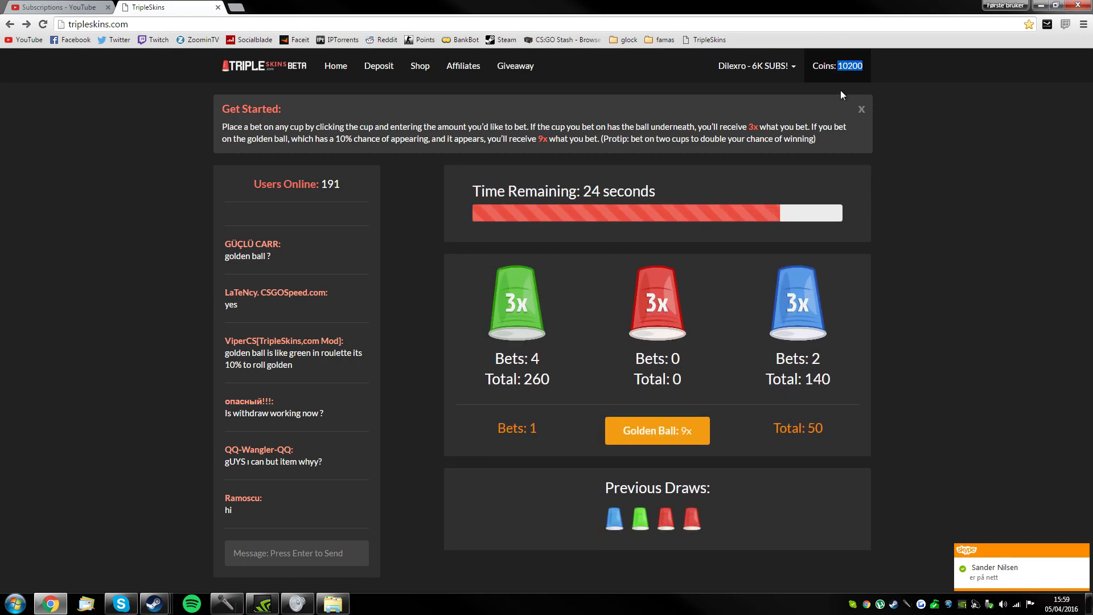
mouse_move(818, 107)
type("2000")
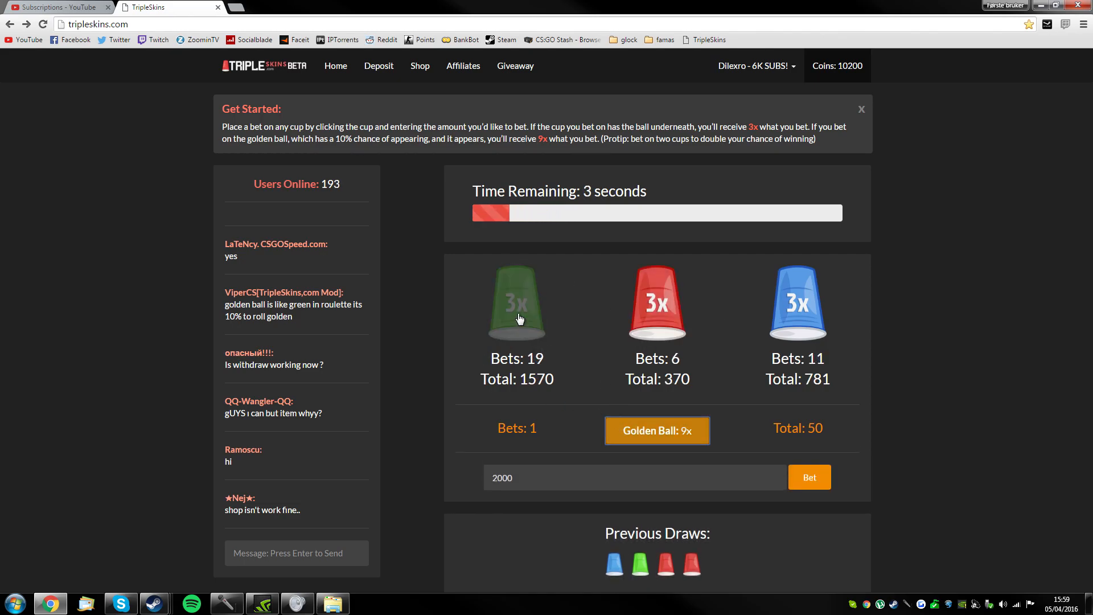
- Bet 2000 coins on the green cup and win, reaching 12200 coins
left_click(808, 477)
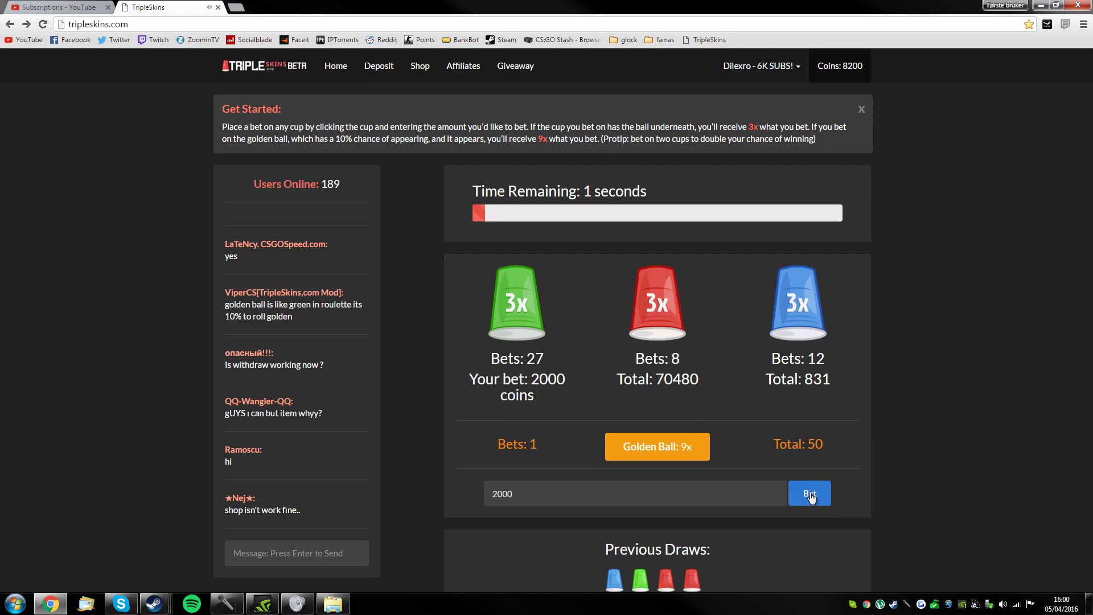
left_click(808, 493)
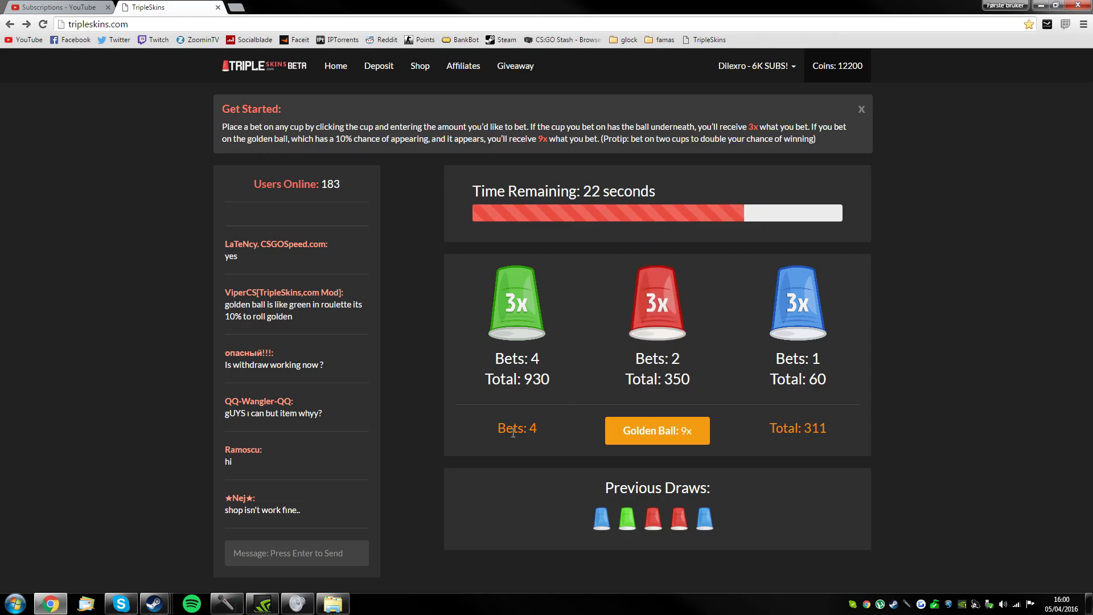
- Bet 2000 coins on a cup; the round lands on red and the balance falls to 8200
left_click(517, 301)
type("2000")
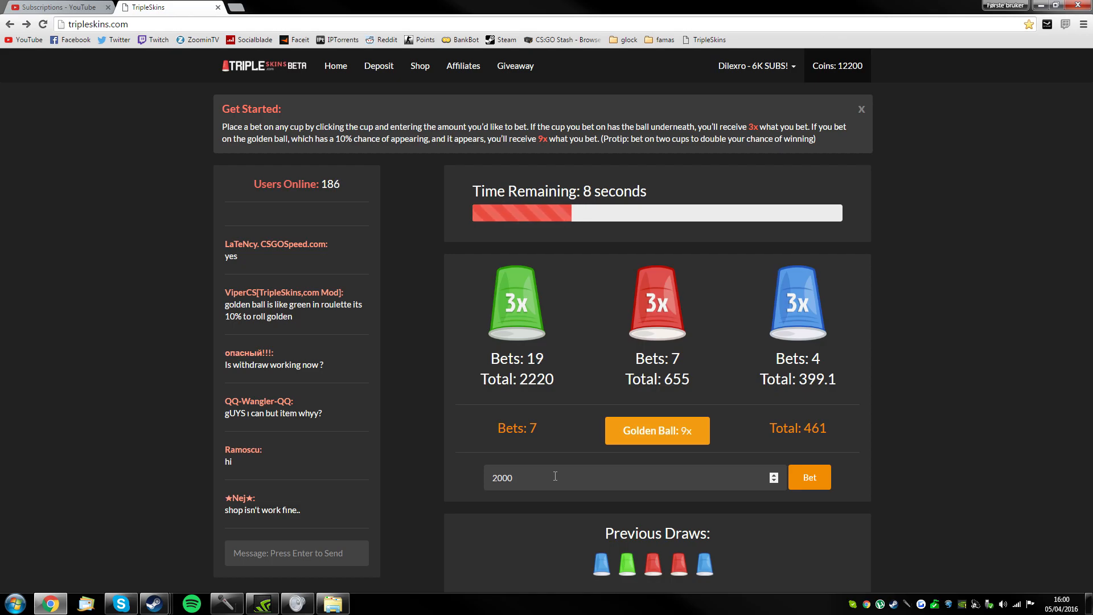
left_click(808, 477)
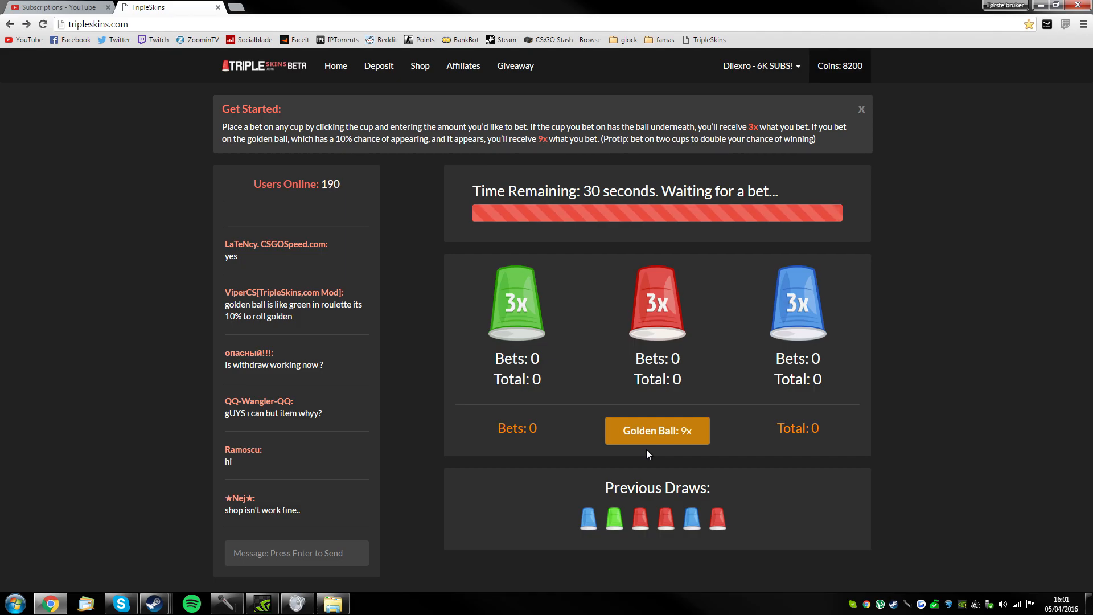
mouse_move(576, 434)
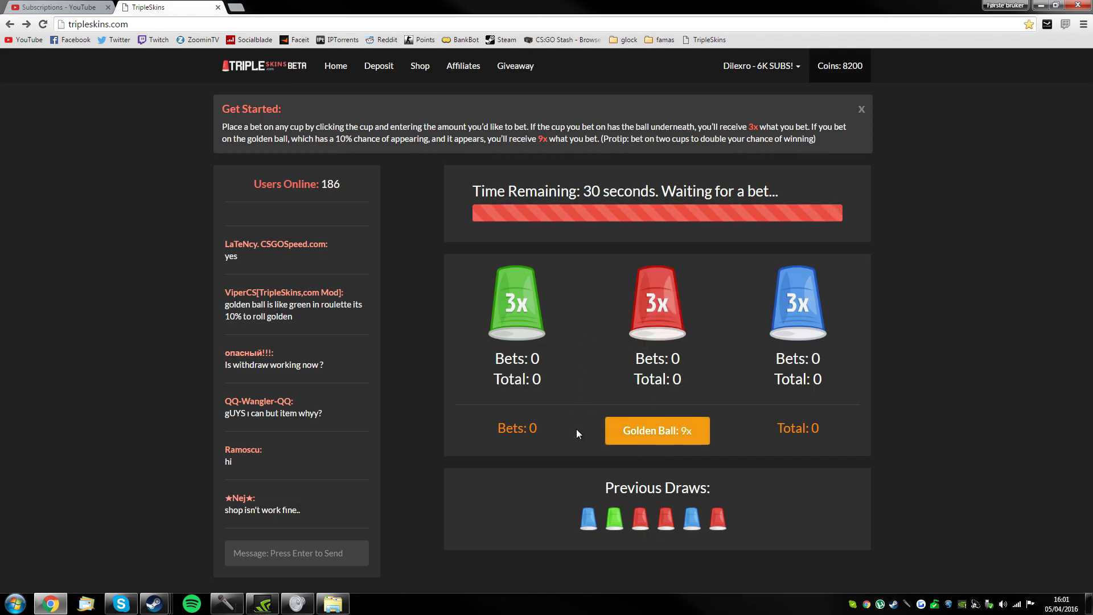
- Bet 3000 coins on the red cup and win, bringing the balance to 11200
left_click(516, 301)
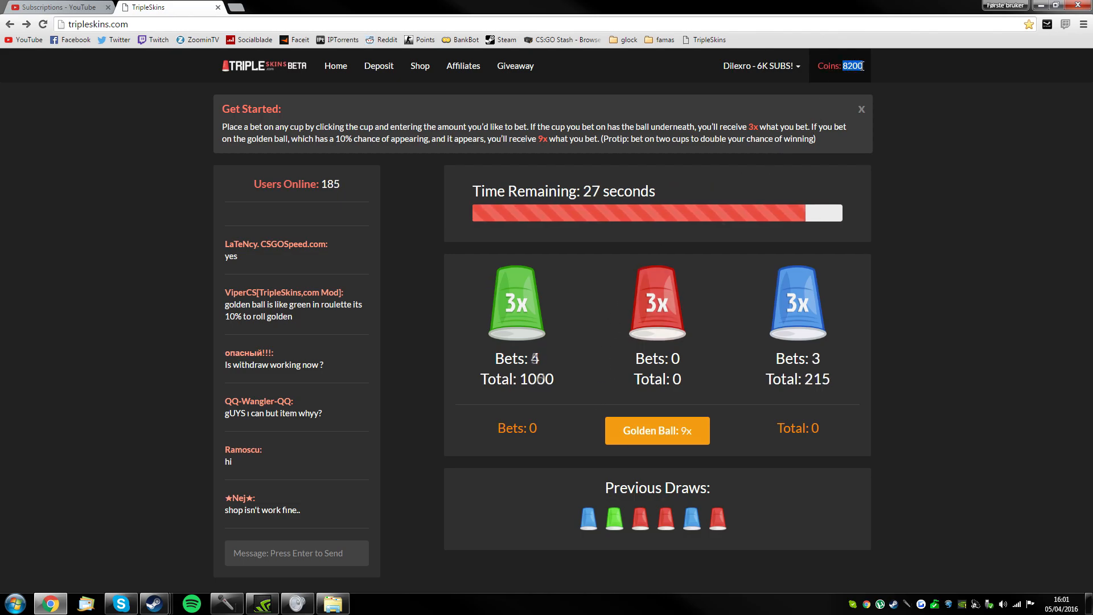
mouse_move(662, 327)
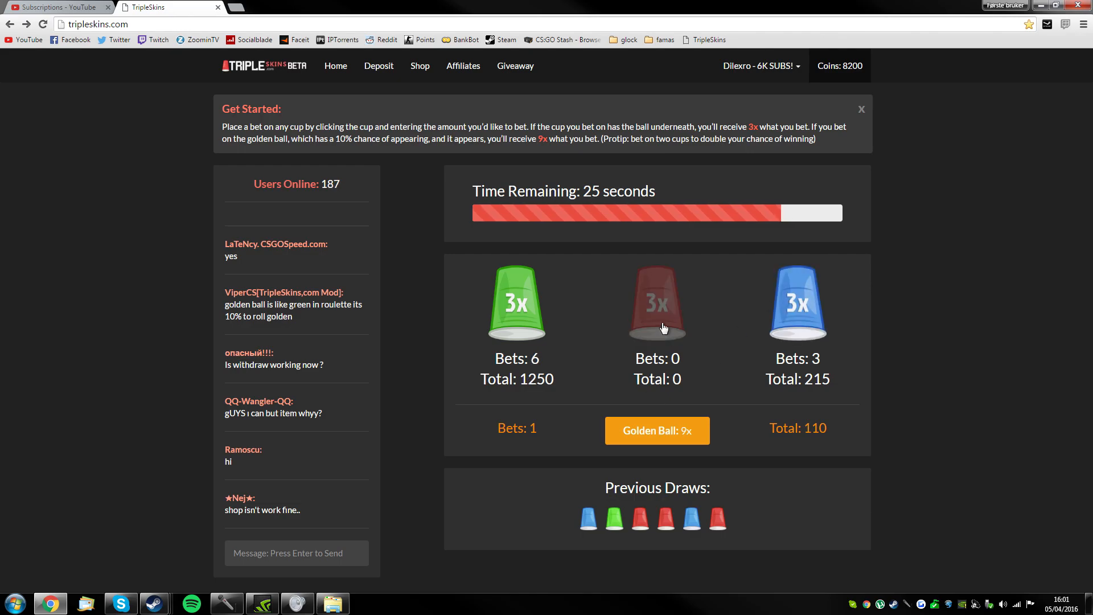
left_click(656, 302)
type("3000")
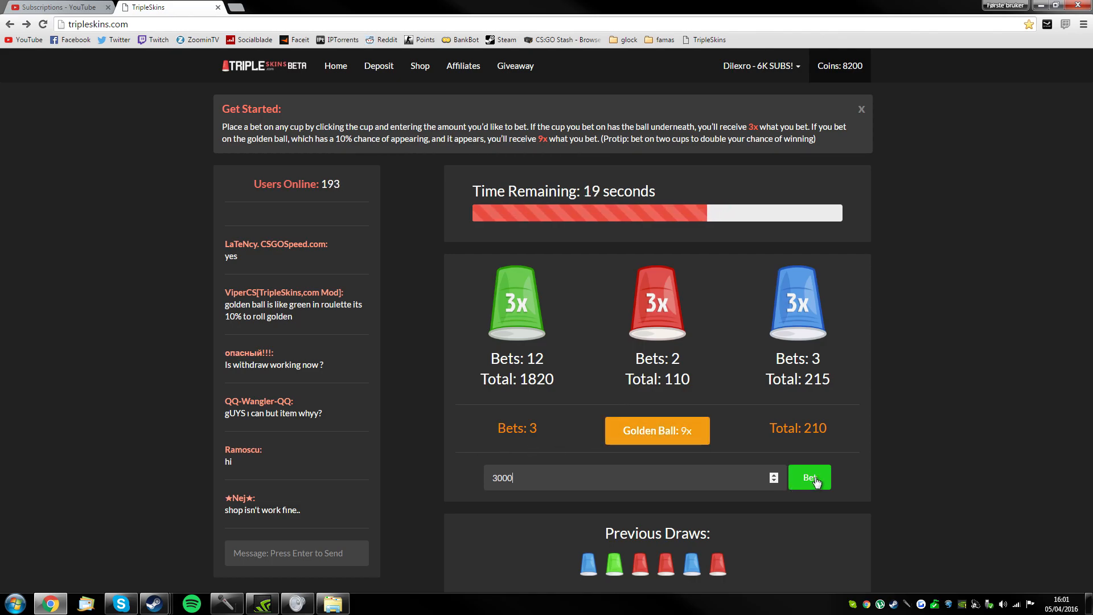
left_click(808, 477)
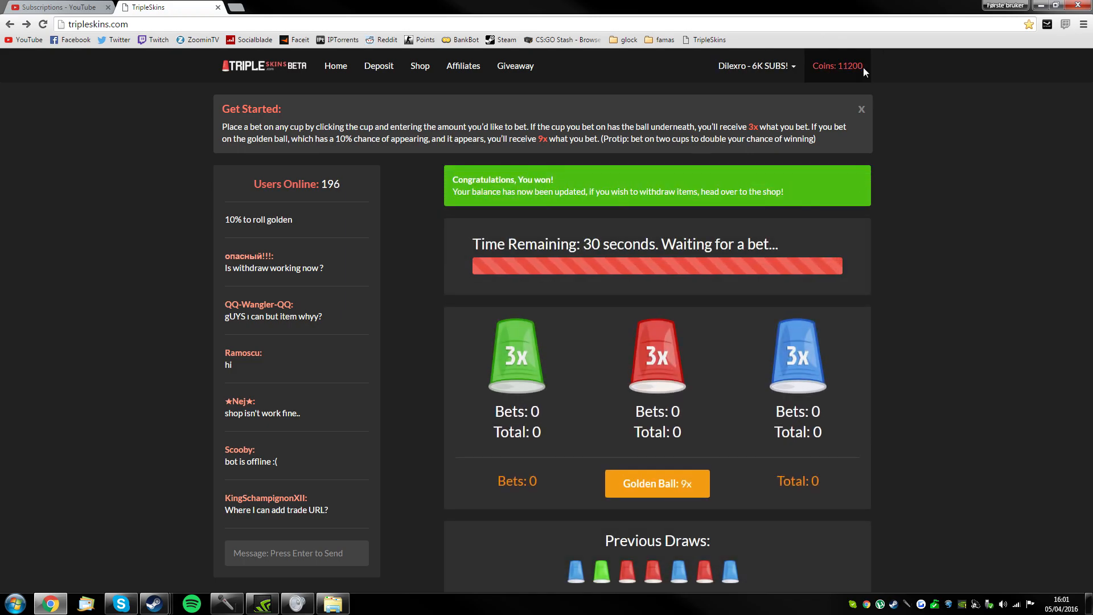
- Bet 5000 coins on the green cup and win, reaching 16200 coins
left_click(516, 356)
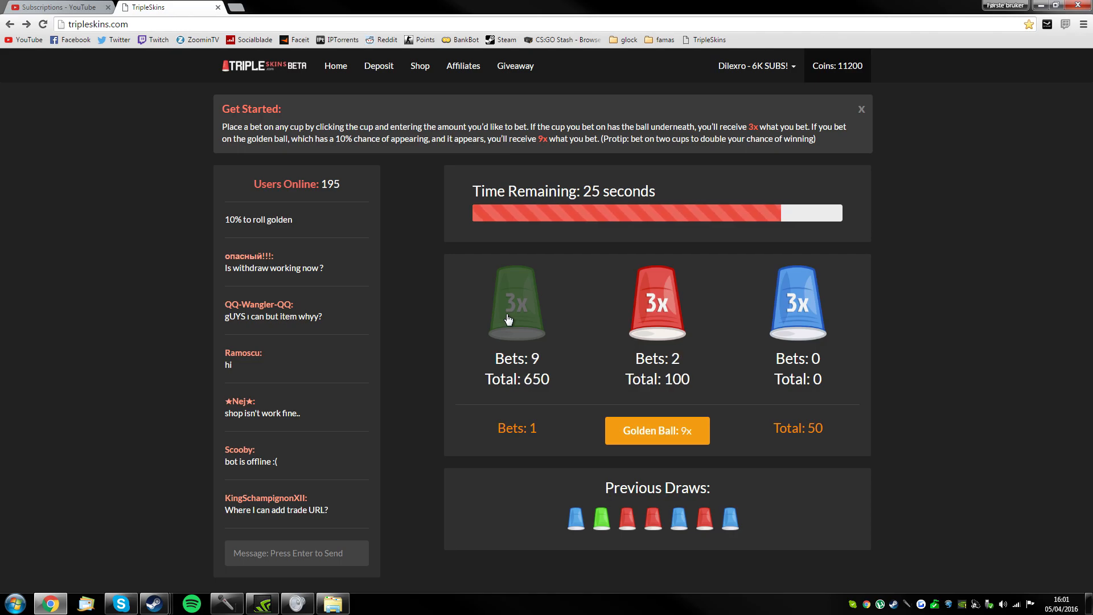
left_click(516, 300)
type("5000")
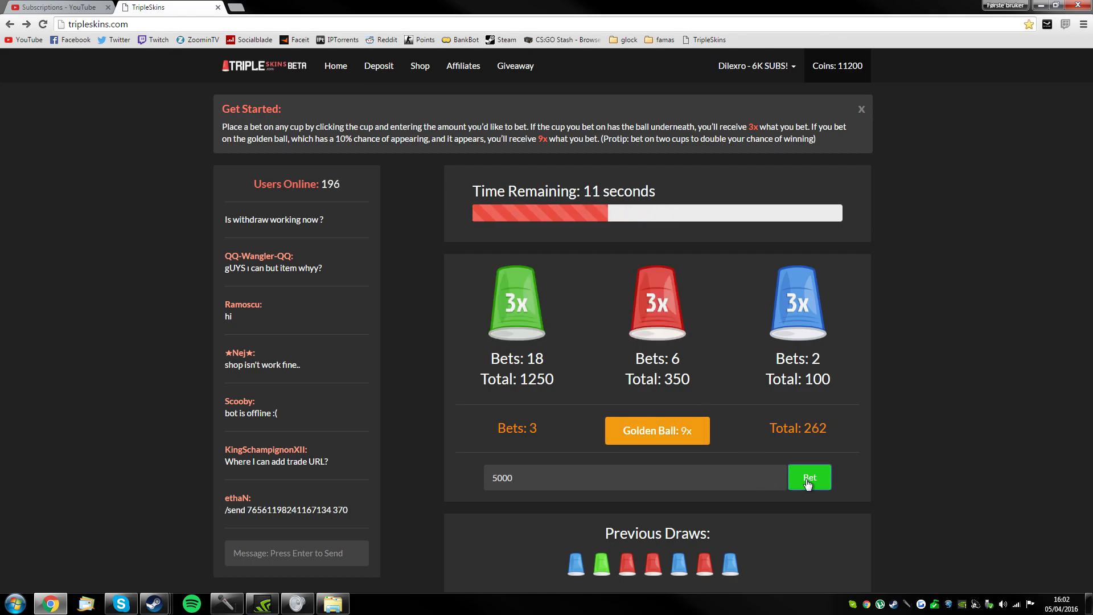
left_click(808, 477)
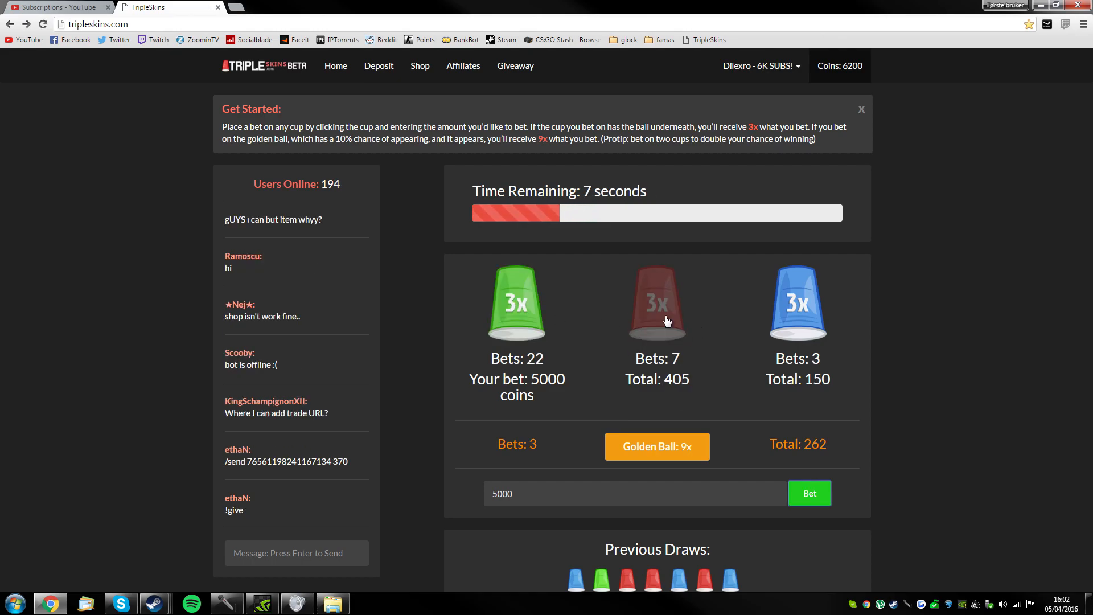
left_click(808, 493)
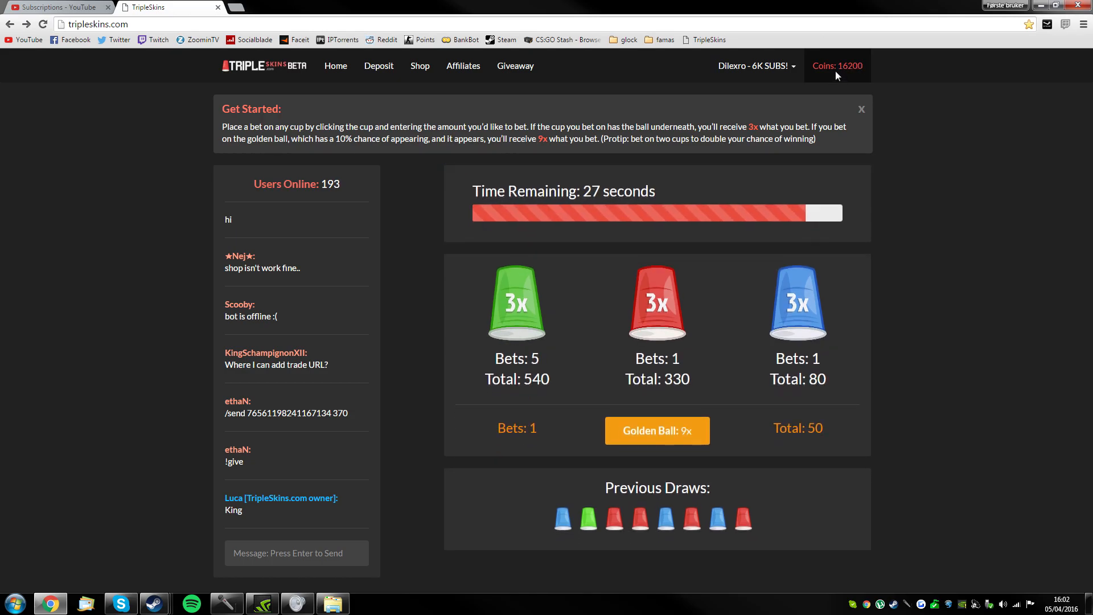
mouse_move(455, 103)
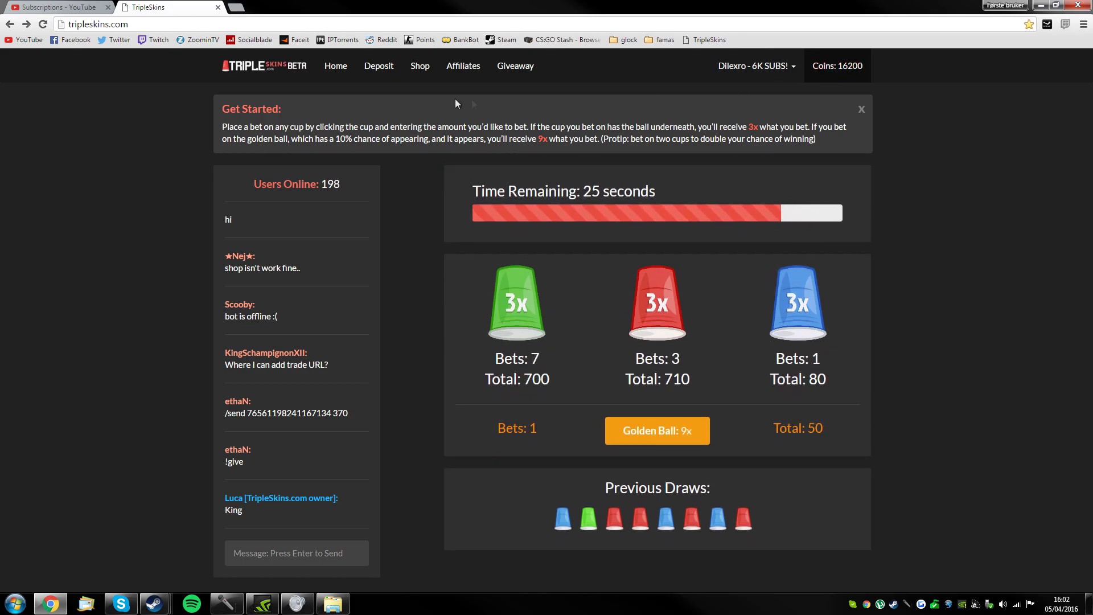
- Go to the Shop page listing skins priced in coins
left_click(420, 66)
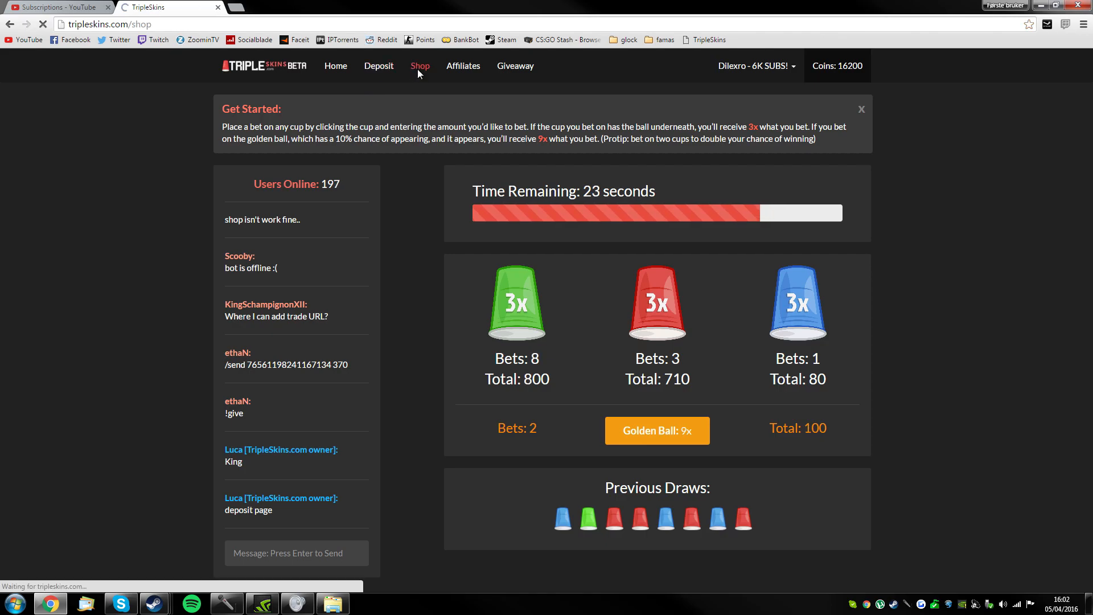
left_click(420, 66)
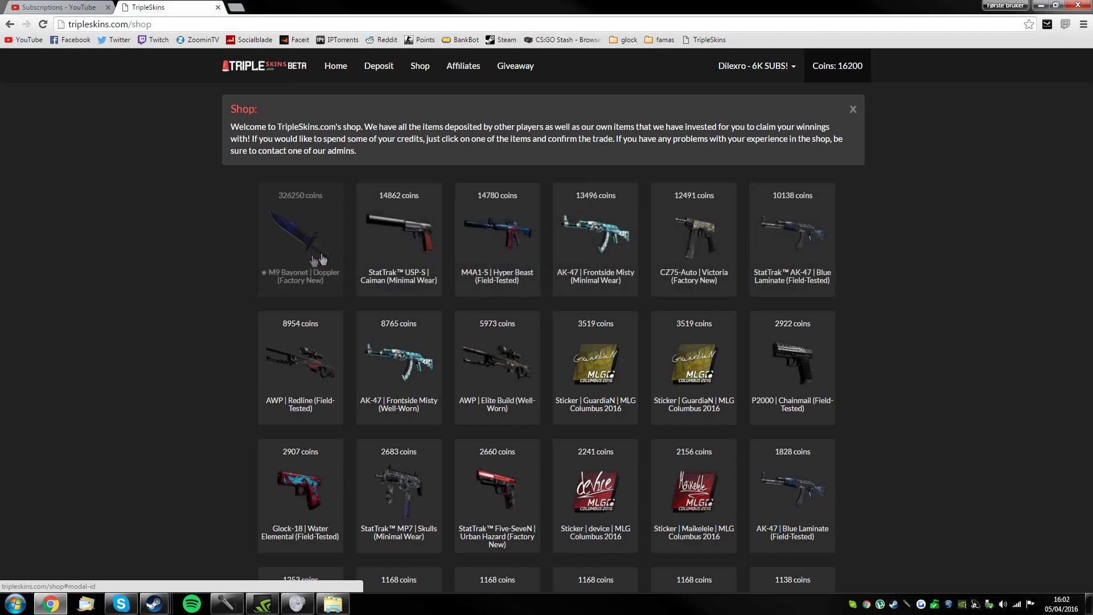
mouse_move(394, 239)
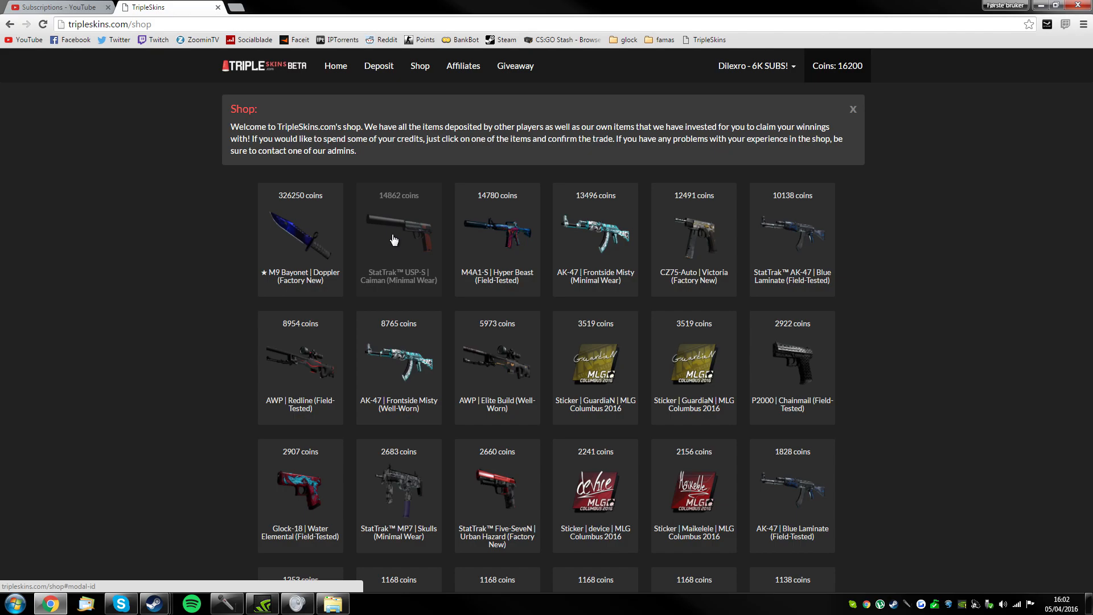
mouse_move(409, 281)
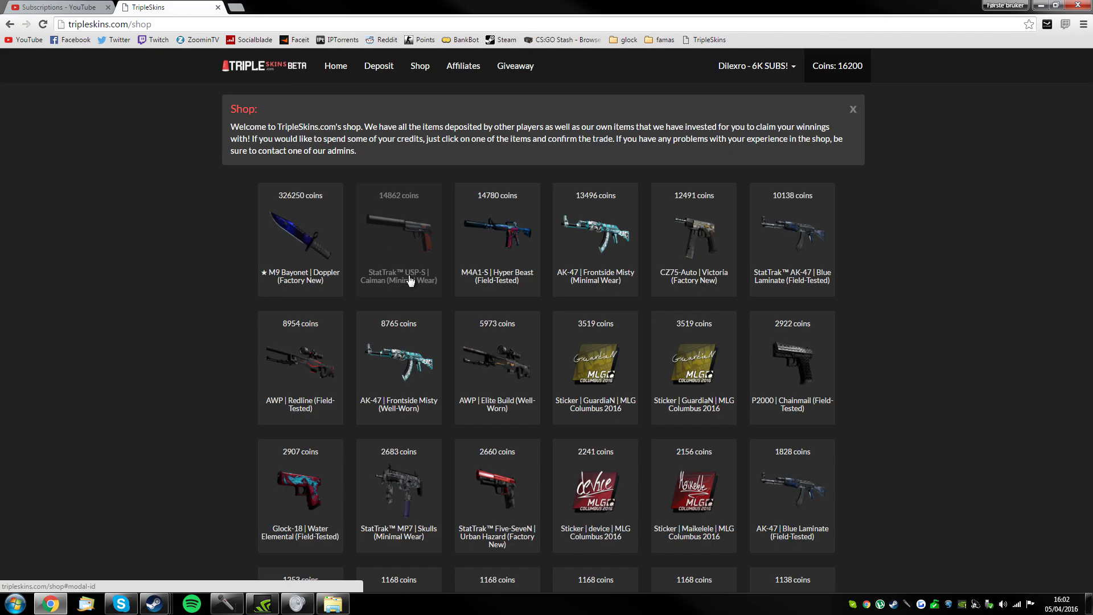
mouse_move(403, 259)
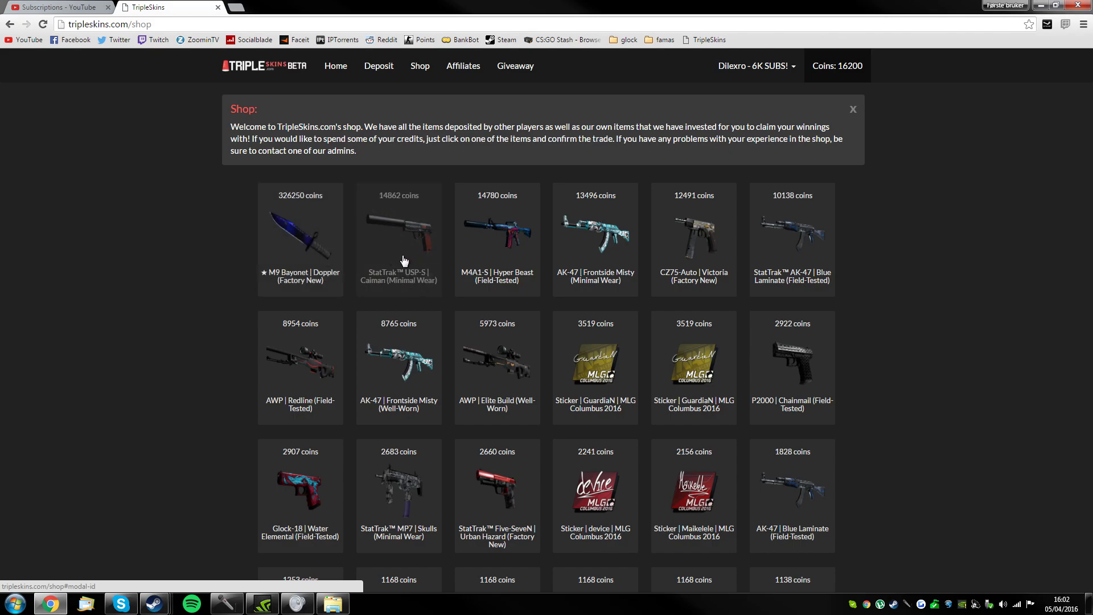
mouse_move(404, 251)
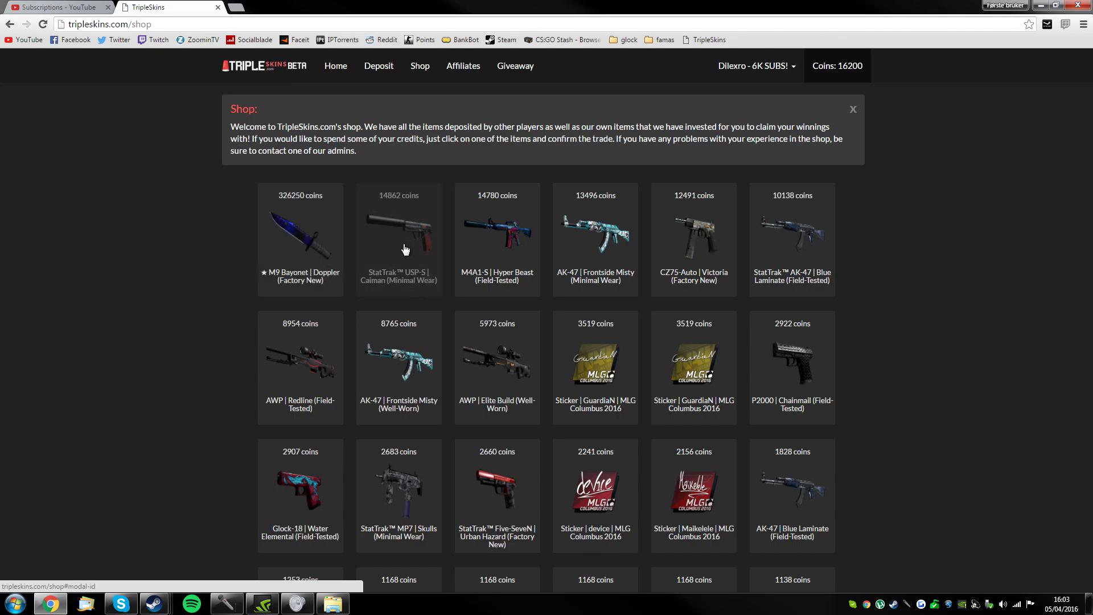
mouse_move(394, 210)
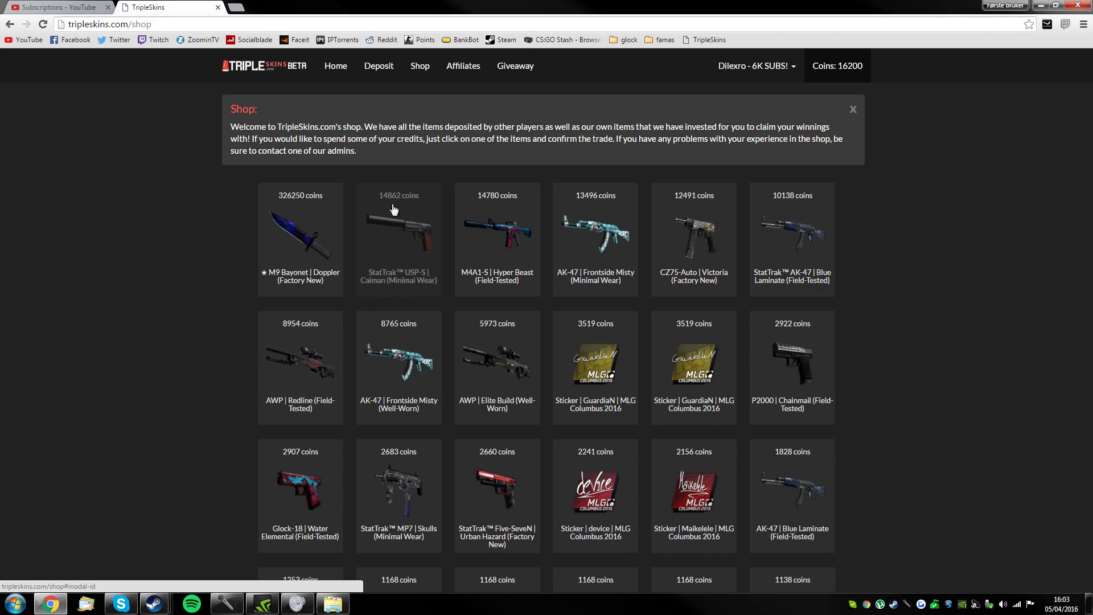
mouse_move(598, 245)
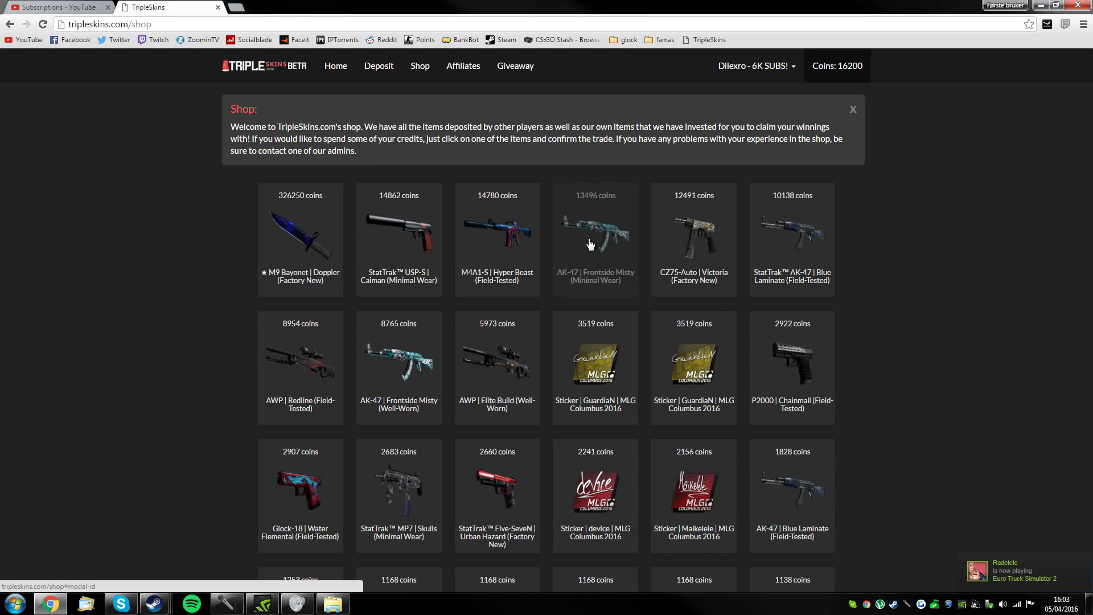
scroll("down", 3)
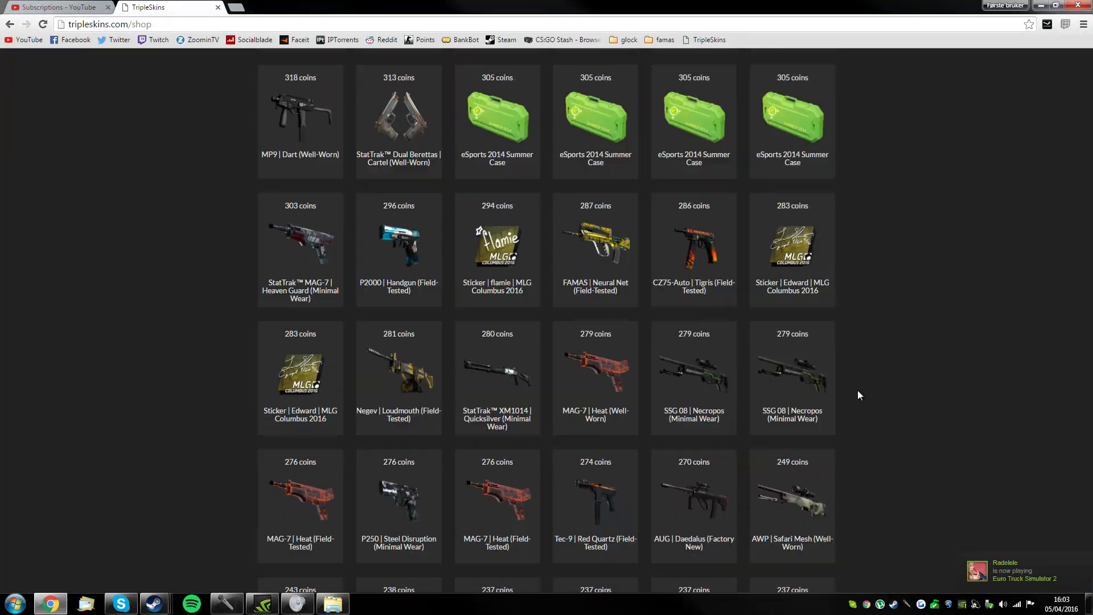
scroll("down", 3)
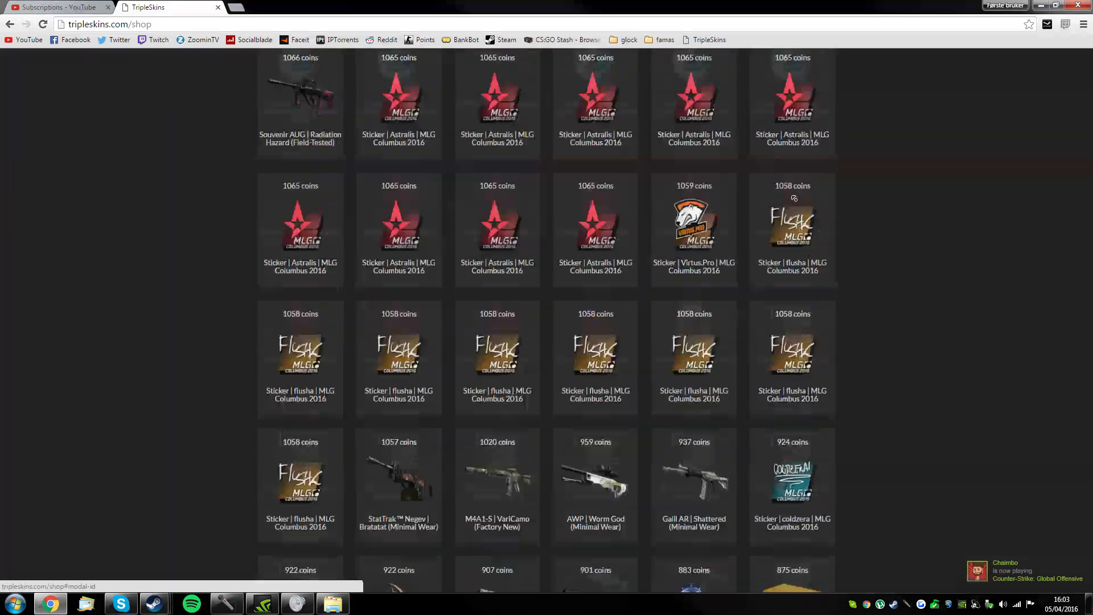
scroll("down", 3)
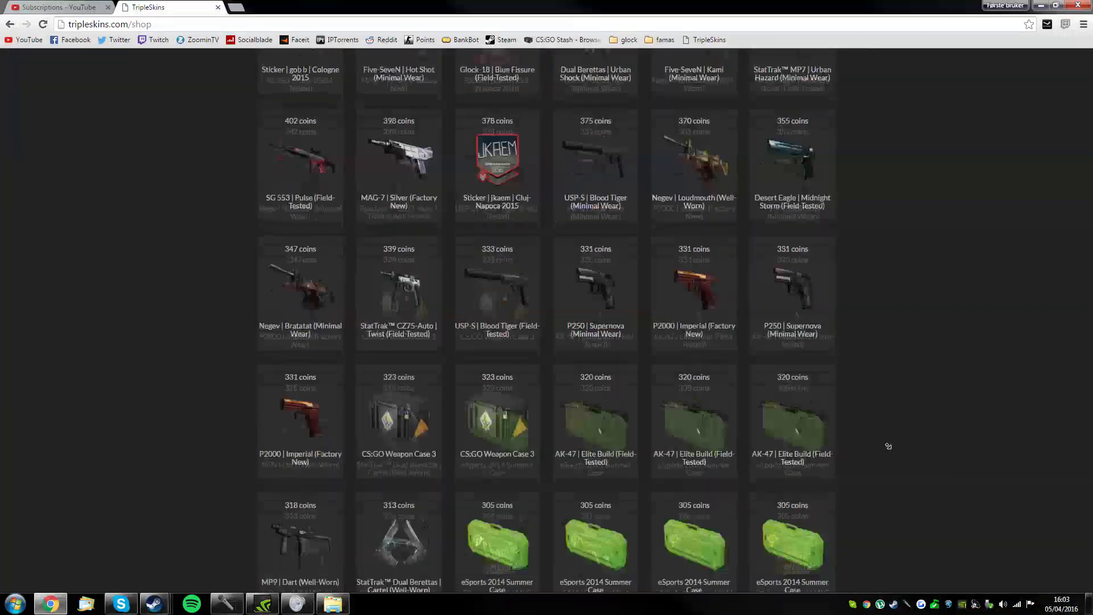
scroll("down", 3)
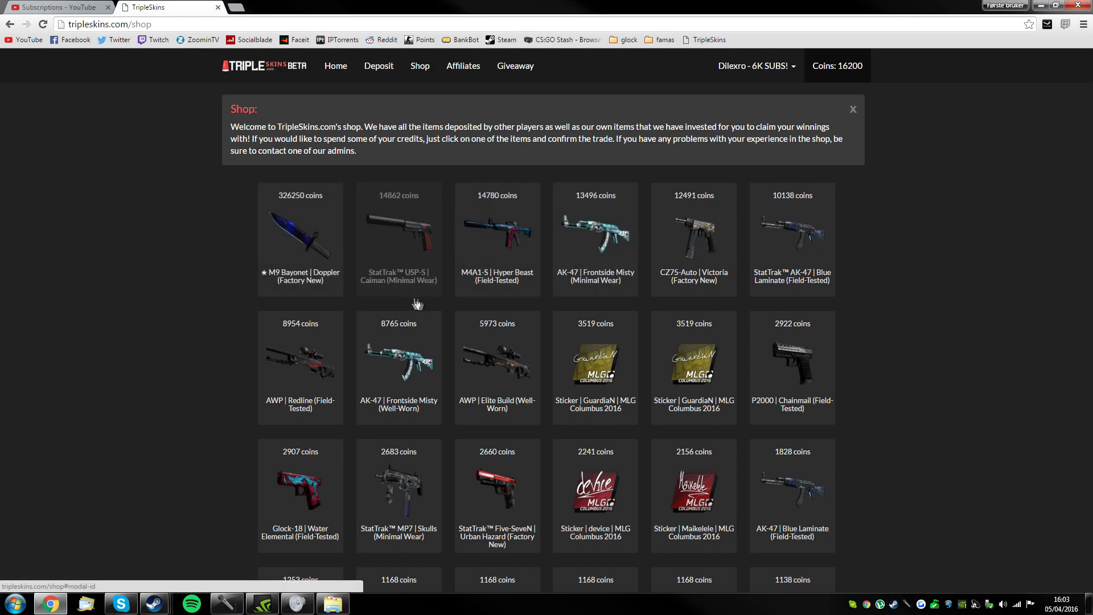
mouse_move(170, 136)
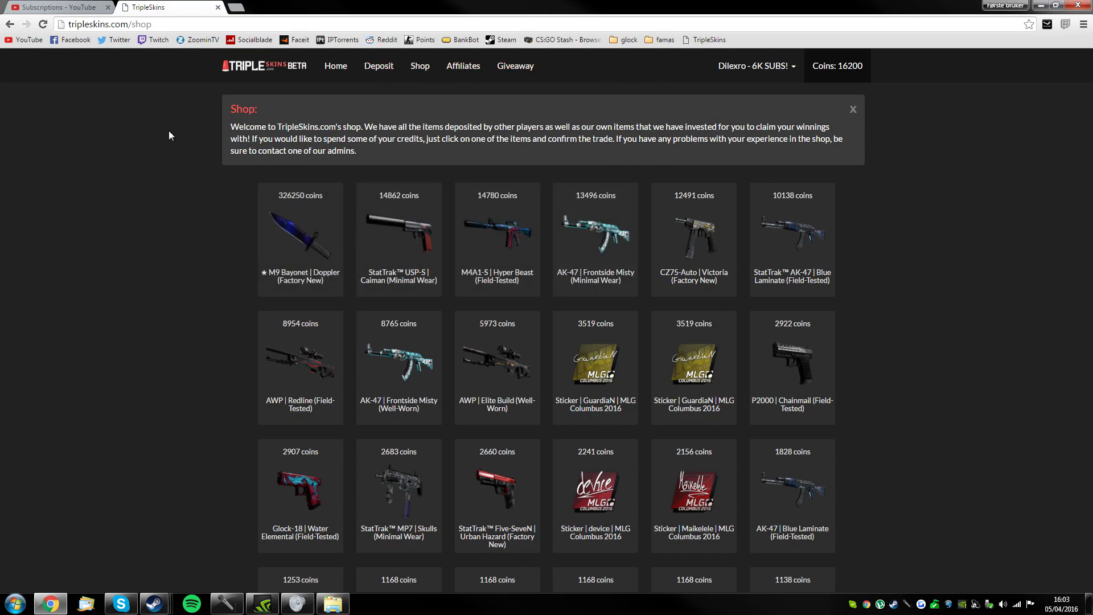
mouse_move(127, 182)
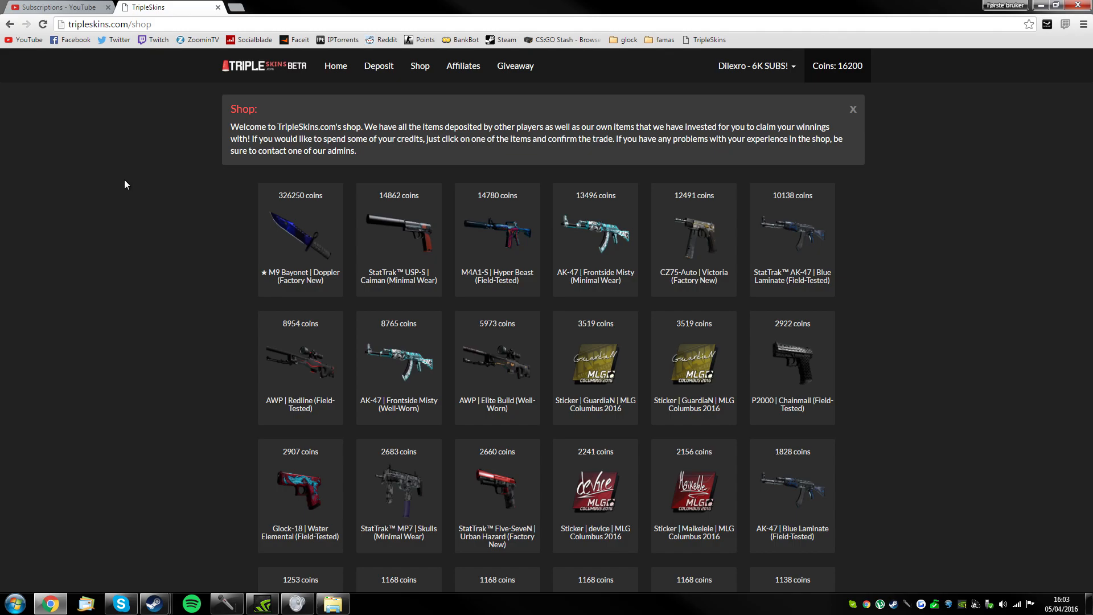
mouse_move(30, 138)
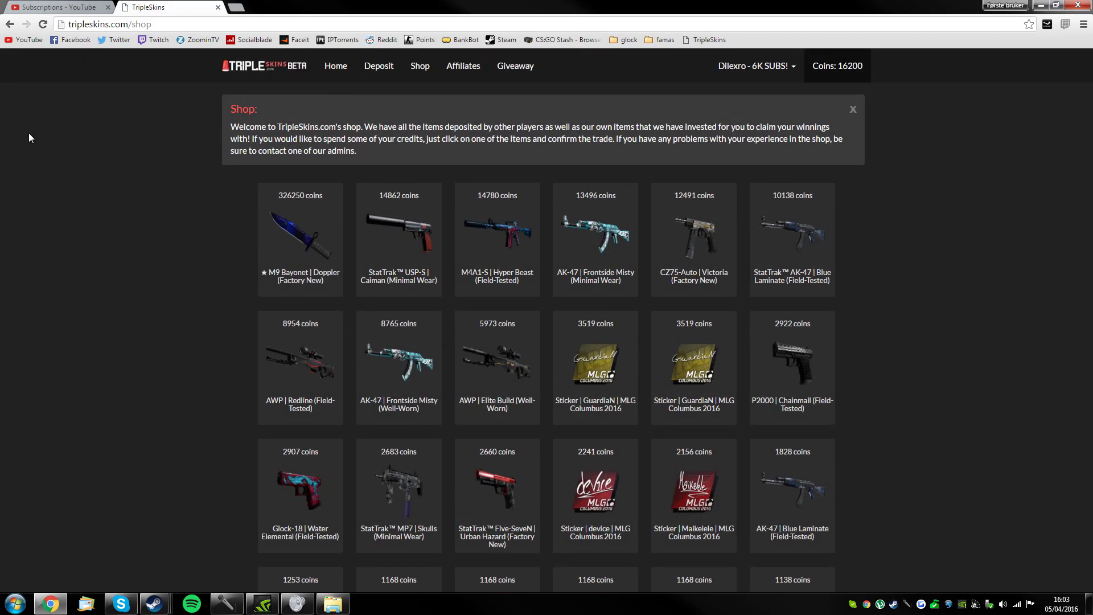
mouse_move(398, 220)
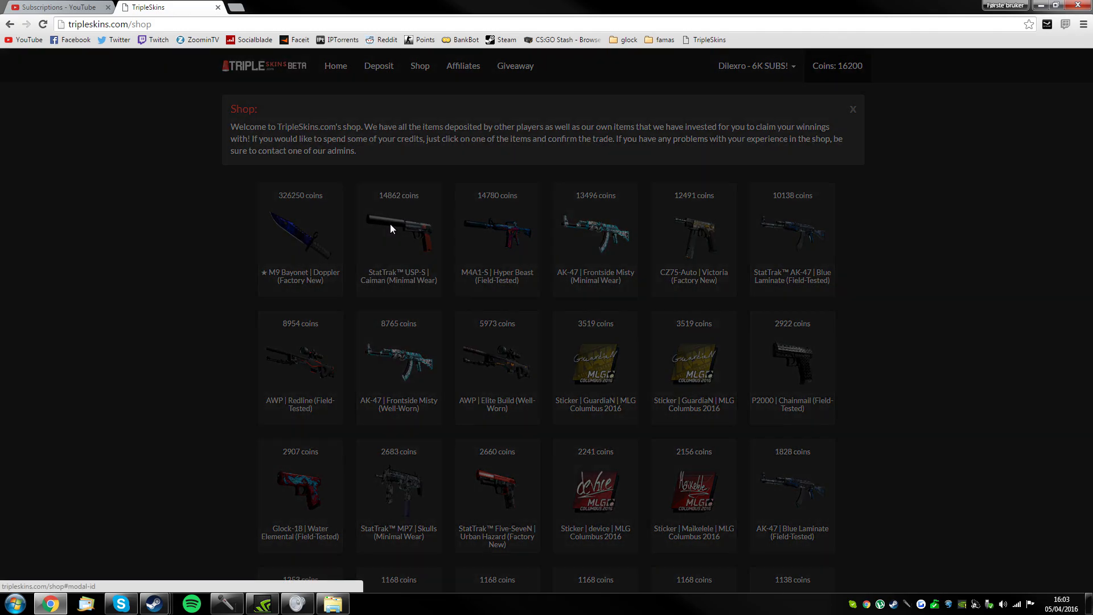
- Attempt to buy the StatTrak USP-S Caiman; a 'bots are offline' error appears
left_click(399, 230)
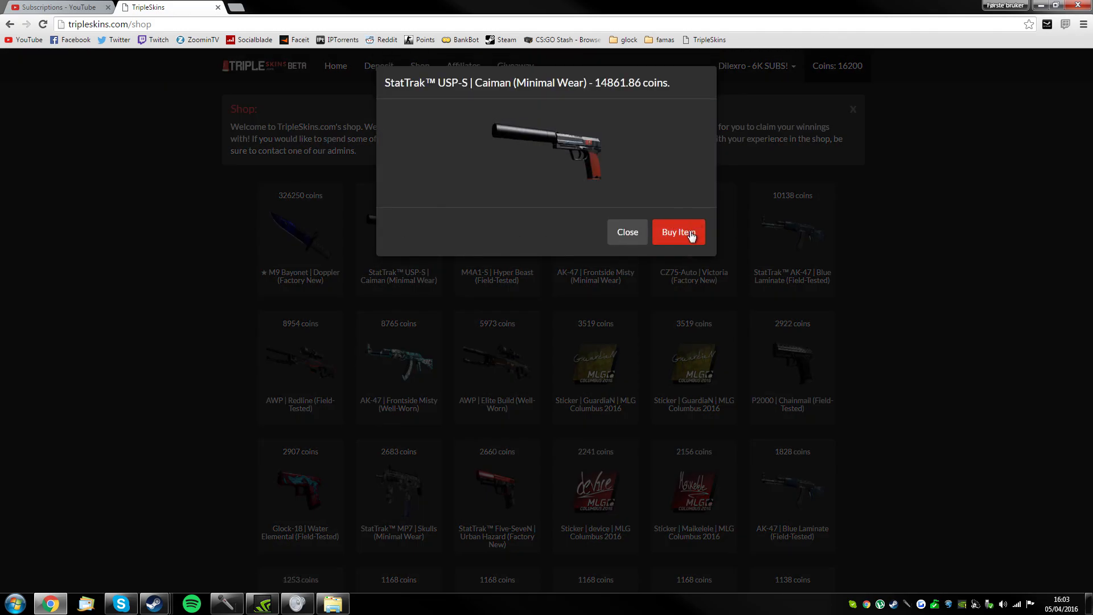
left_click(677, 231)
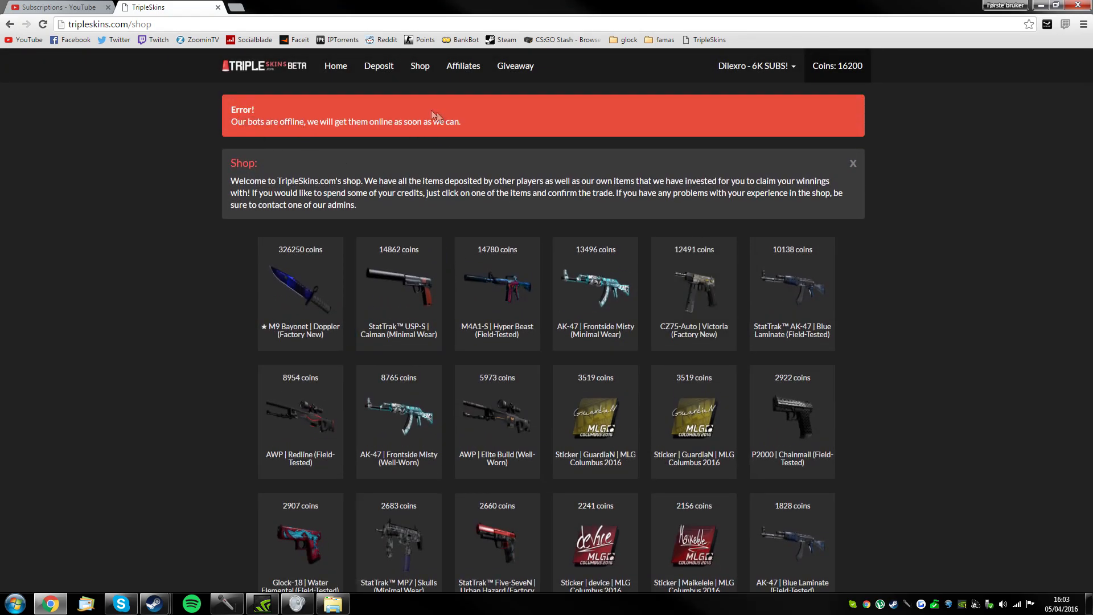
mouse_move(450, 259)
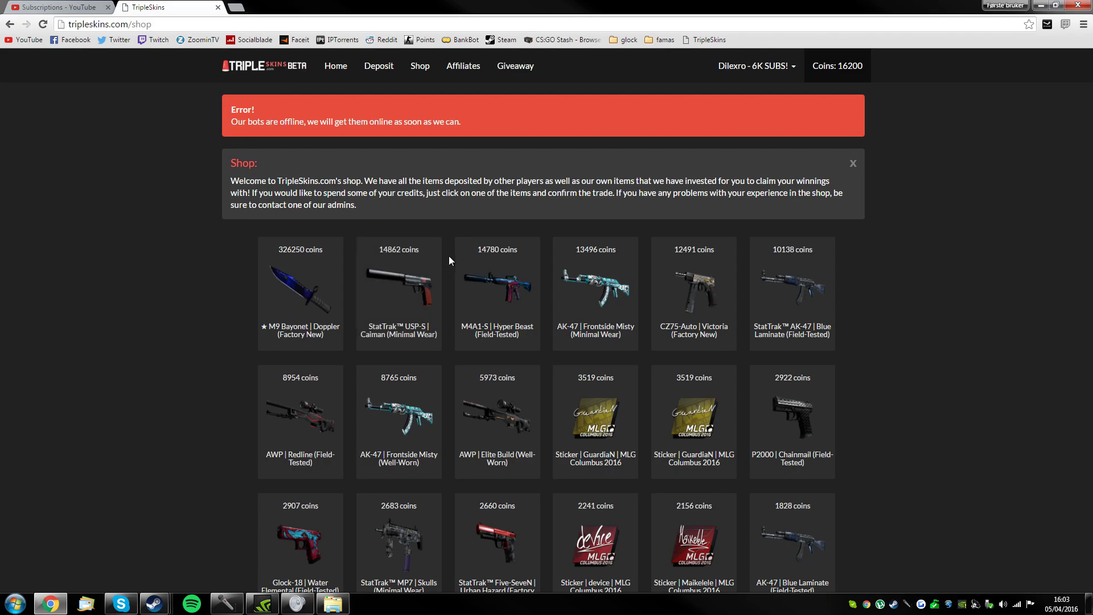